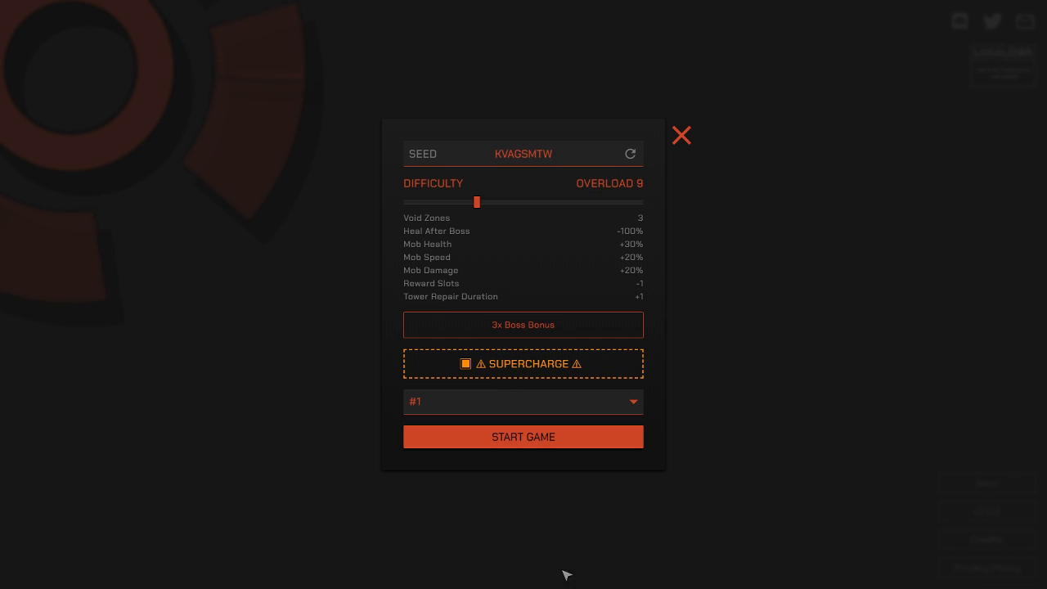
mouse_move(493, 360)
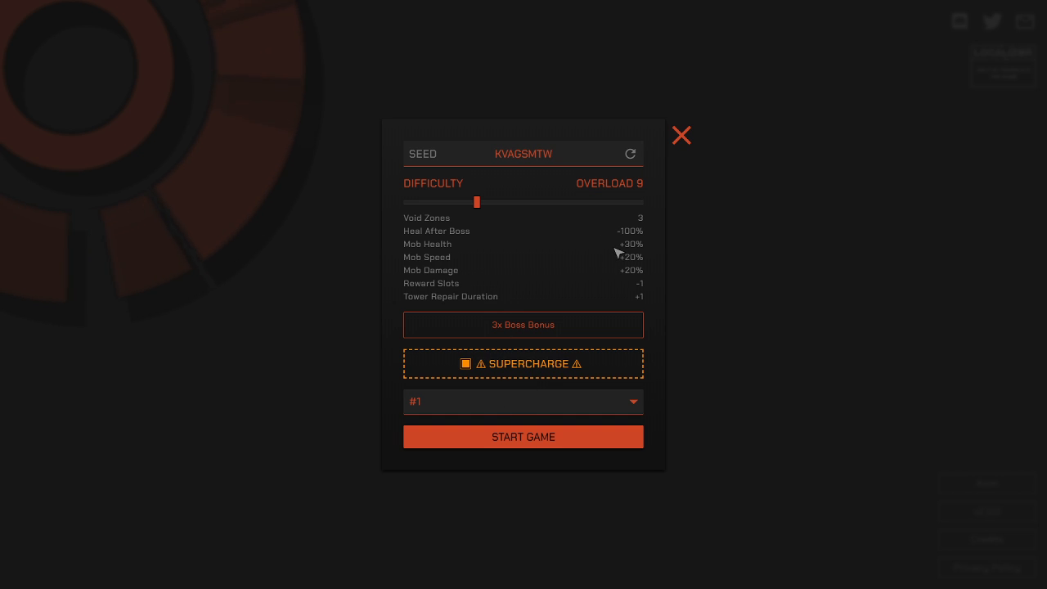
mouse_move(636, 190)
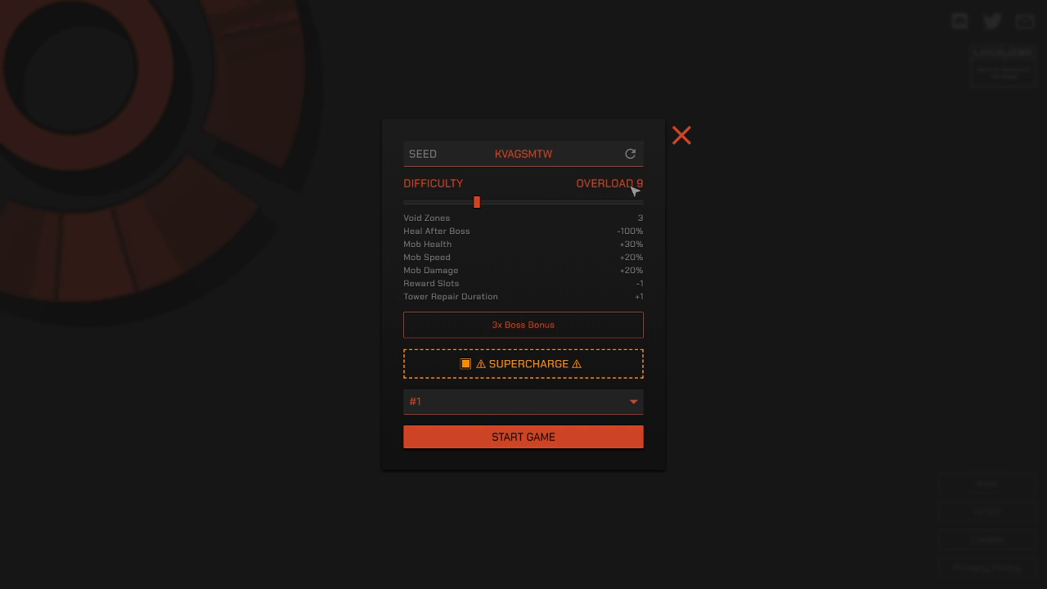
mouse_move(538, 350)
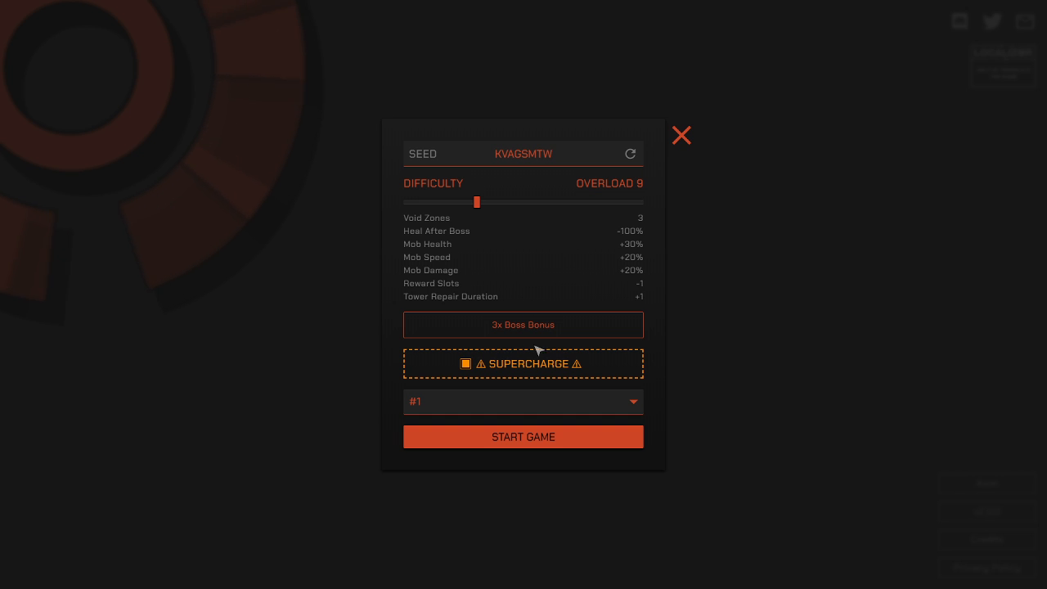
mouse_move(489, 410)
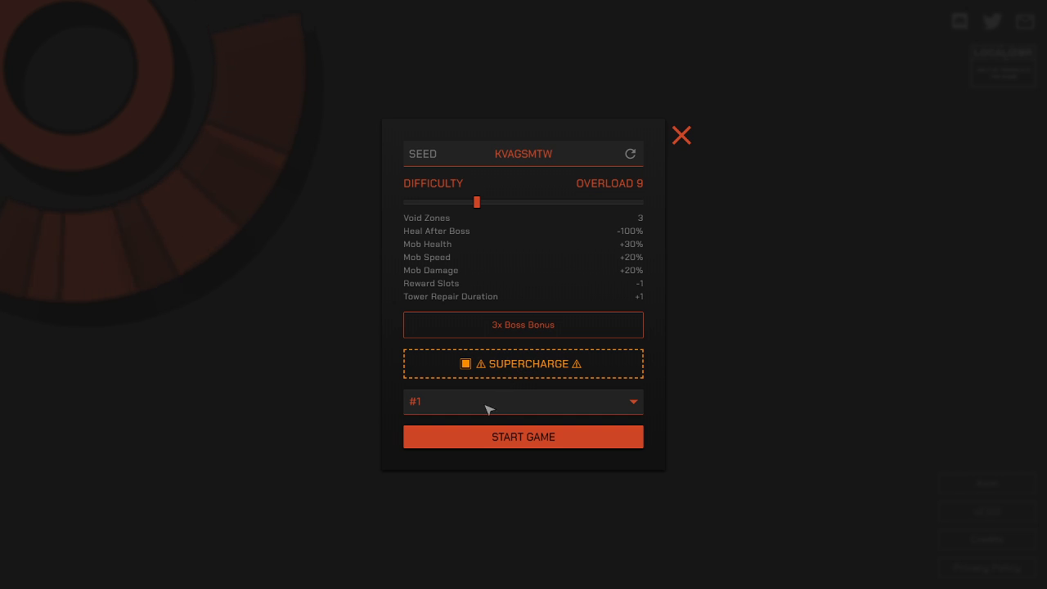
mouse_move(475, 441)
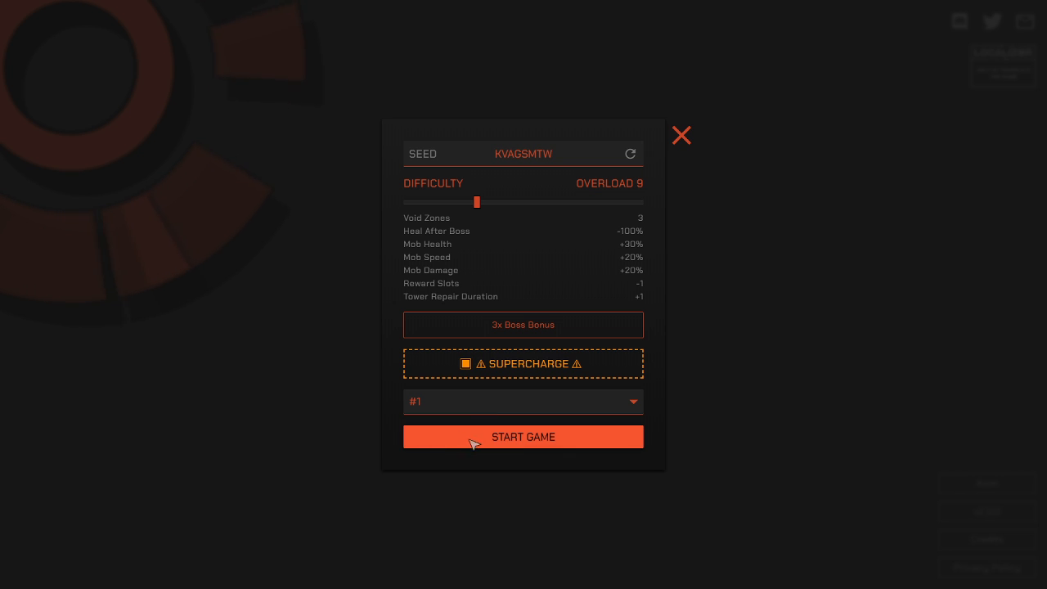
mouse_move(502, 448)
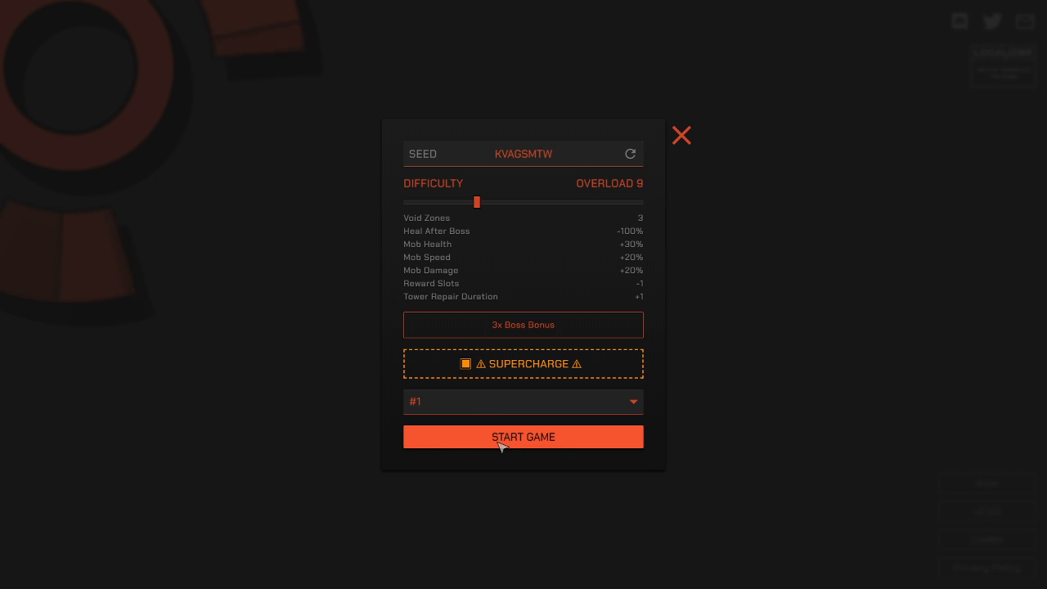
mouse_move(509, 427)
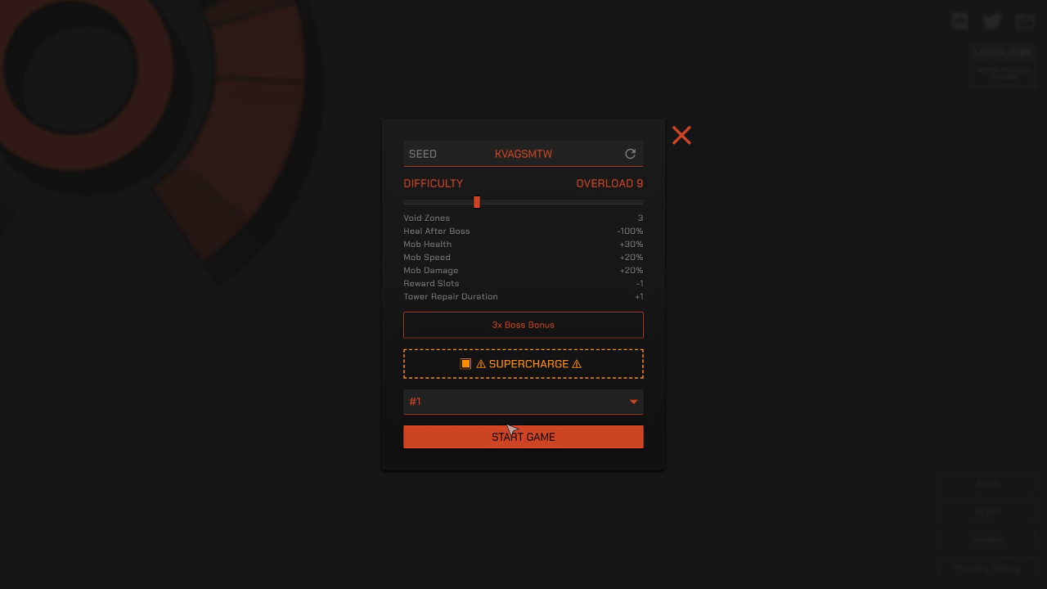
Step: Start a run with Lightning, then take the Sniper tower and Lightning Stable Damage bonuses
left_click(523, 435)
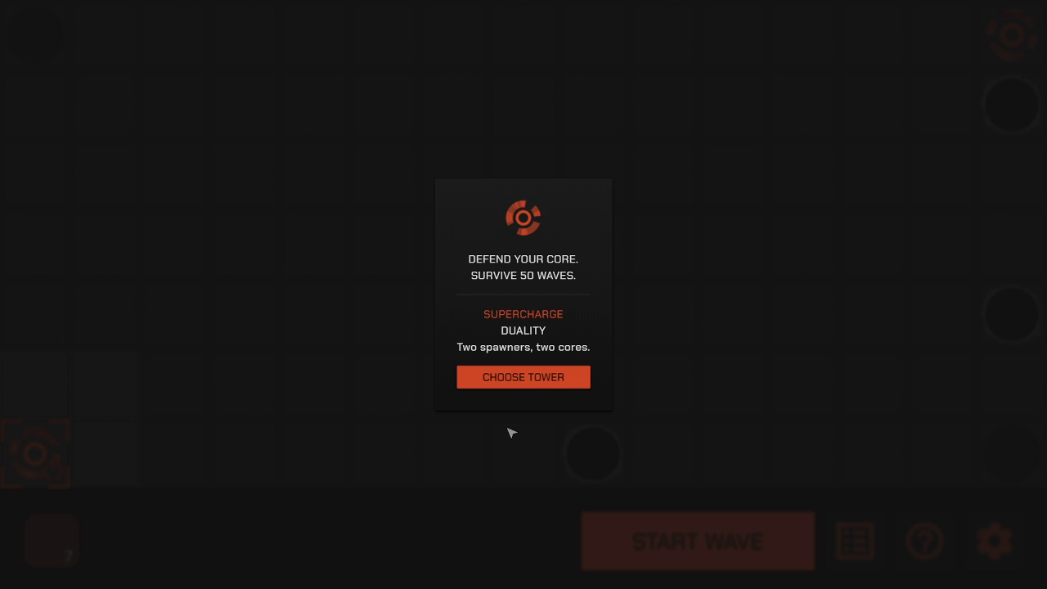
left_click(523, 377)
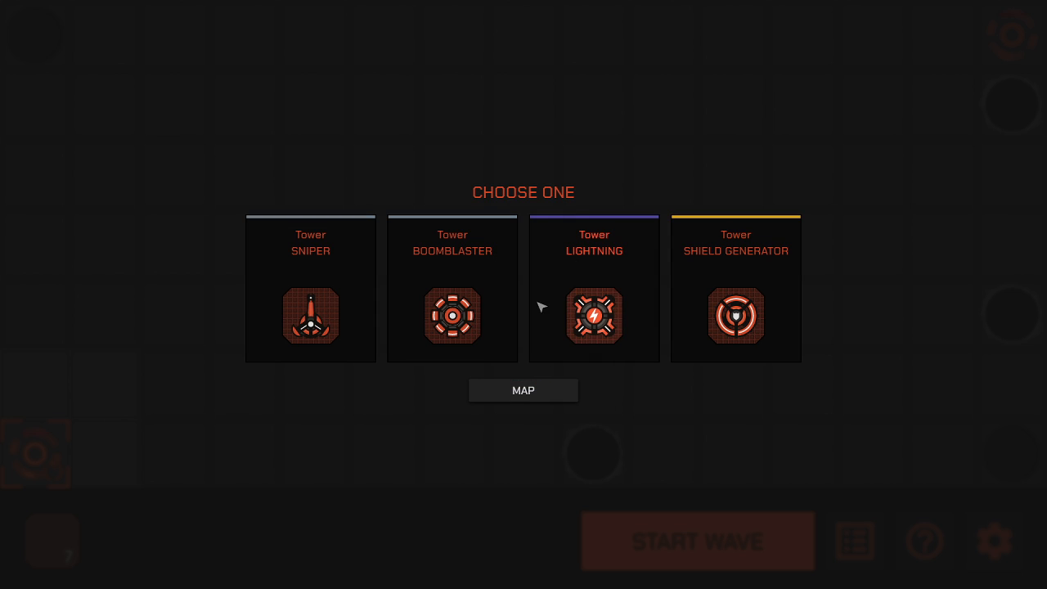
mouse_move(604, 319)
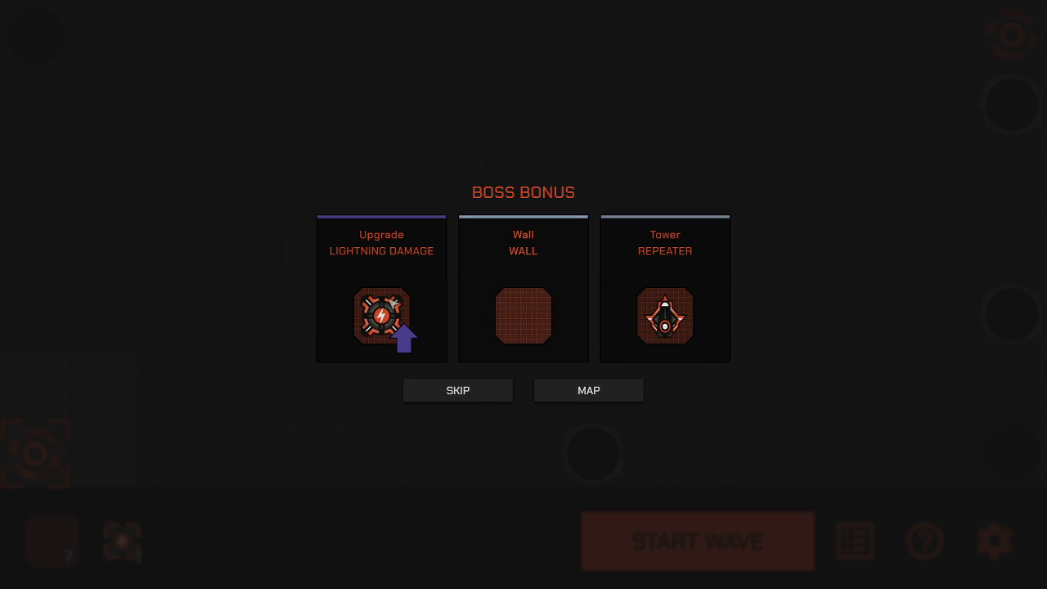
left_click(381, 289)
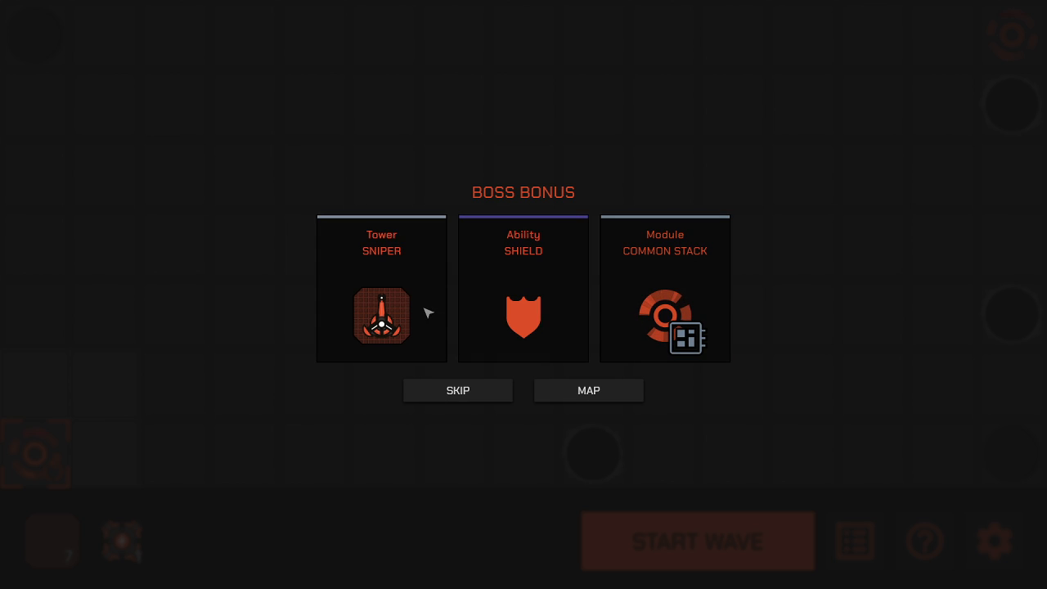
left_click(381, 317)
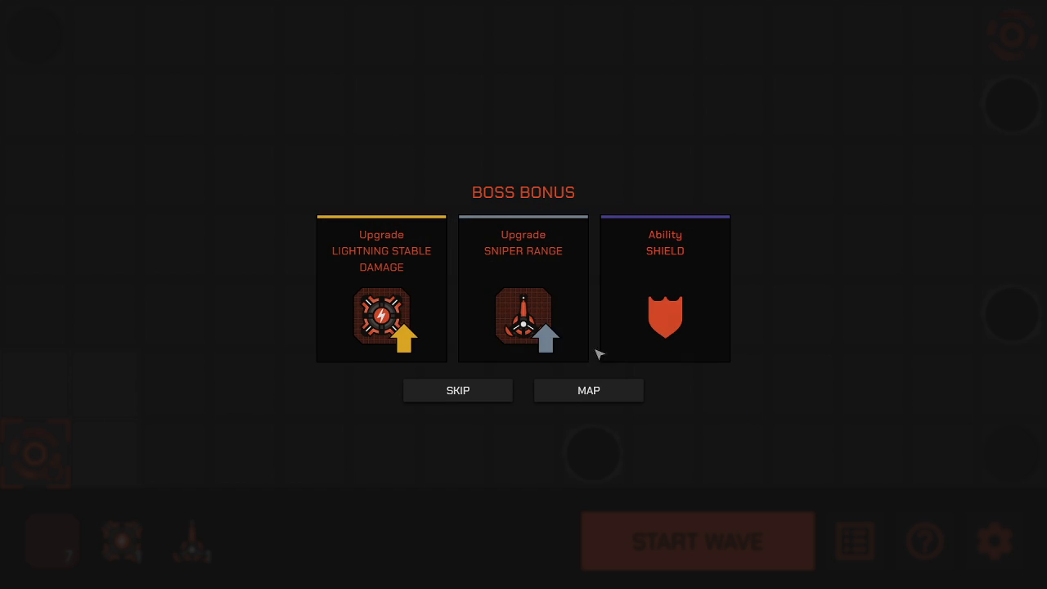
left_click(381, 289)
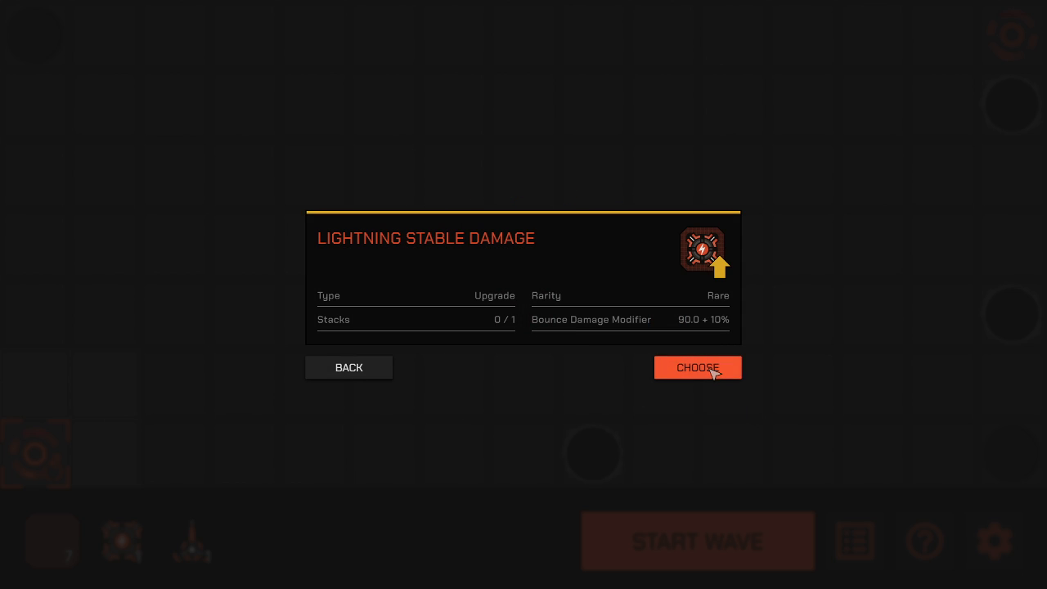
left_click(696, 366)
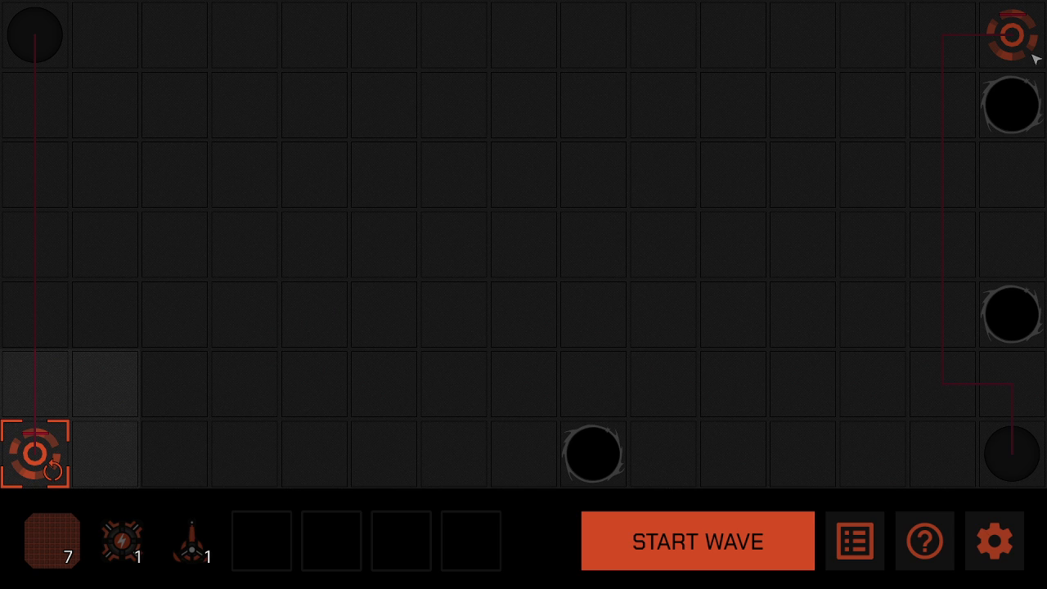
mouse_move(491, 217)
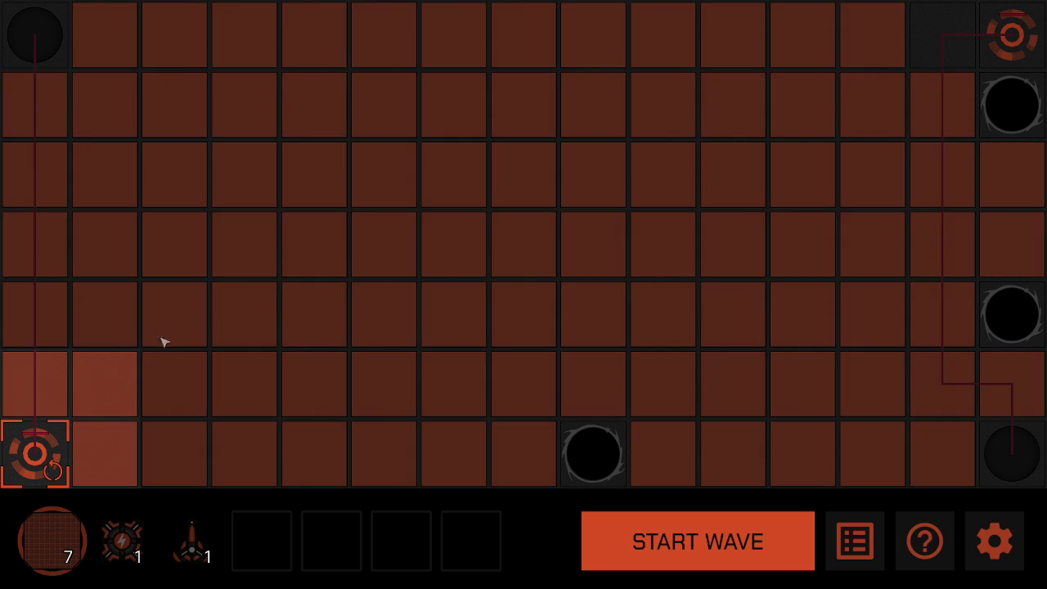
Step: Place three walls in a diagonal line rising from the bottom-left core
left_click(35, 382)
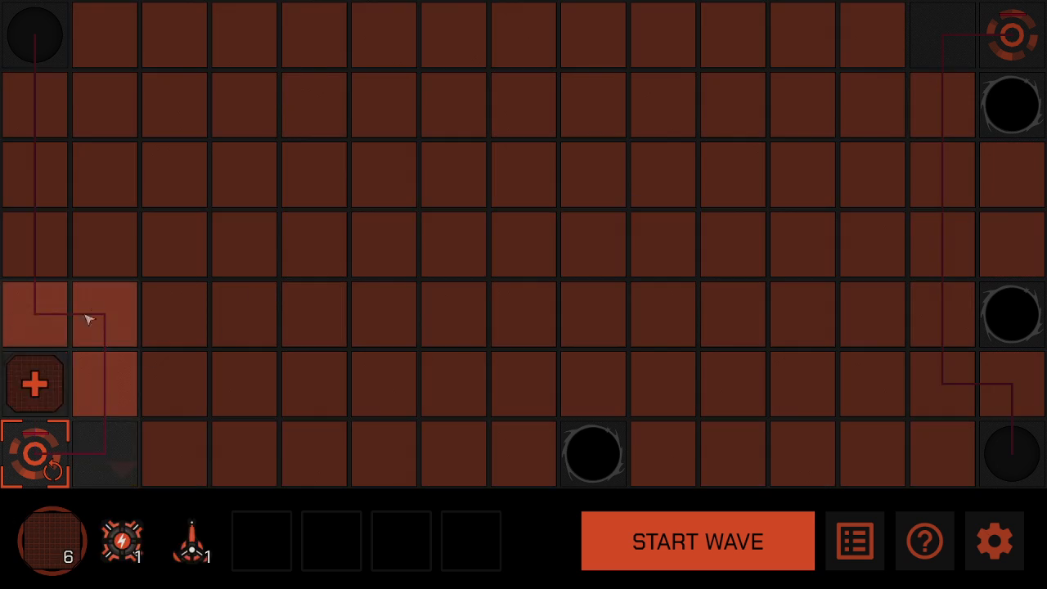
left_click(104, 314)
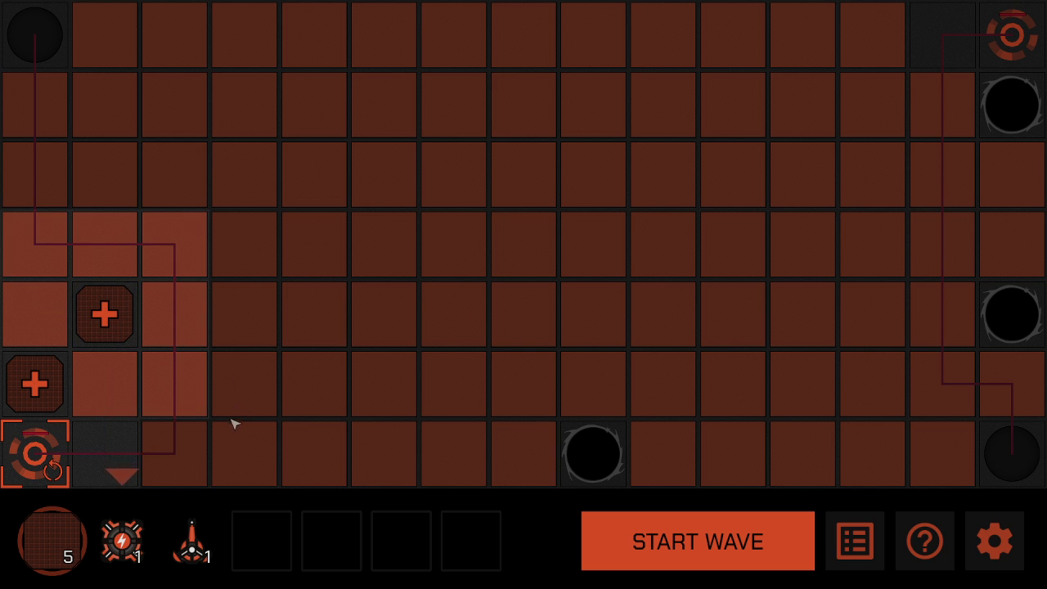
left_click(173, 244)
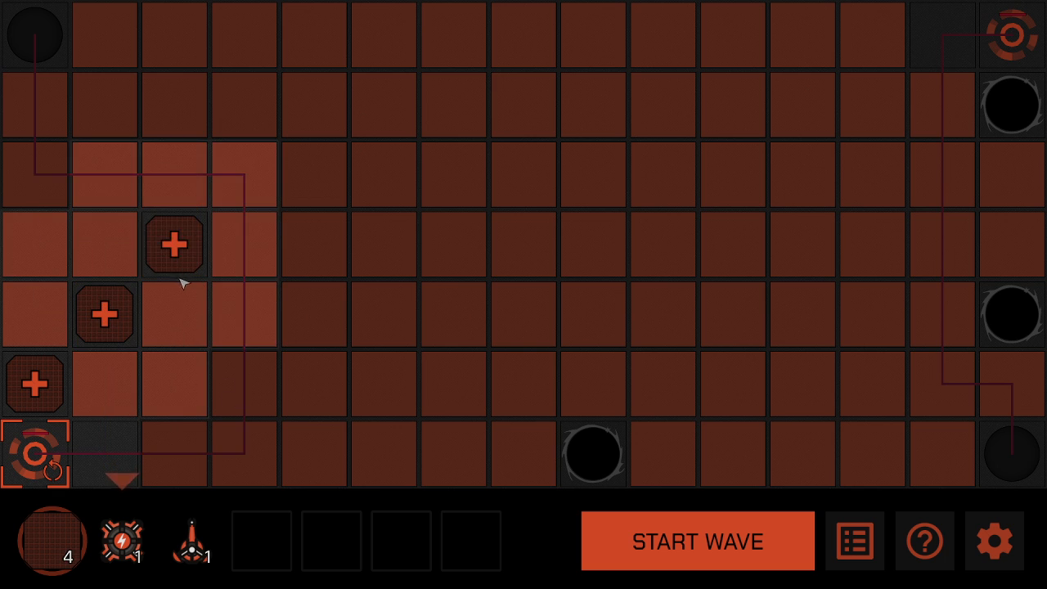
mouse_move(973, 200)
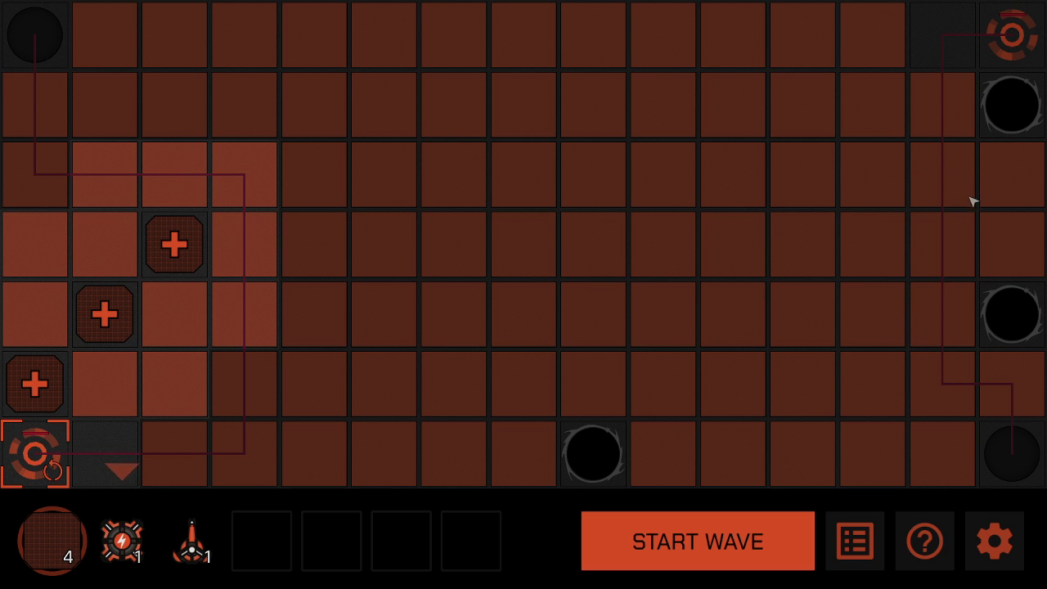
mouse_move(959, 258)
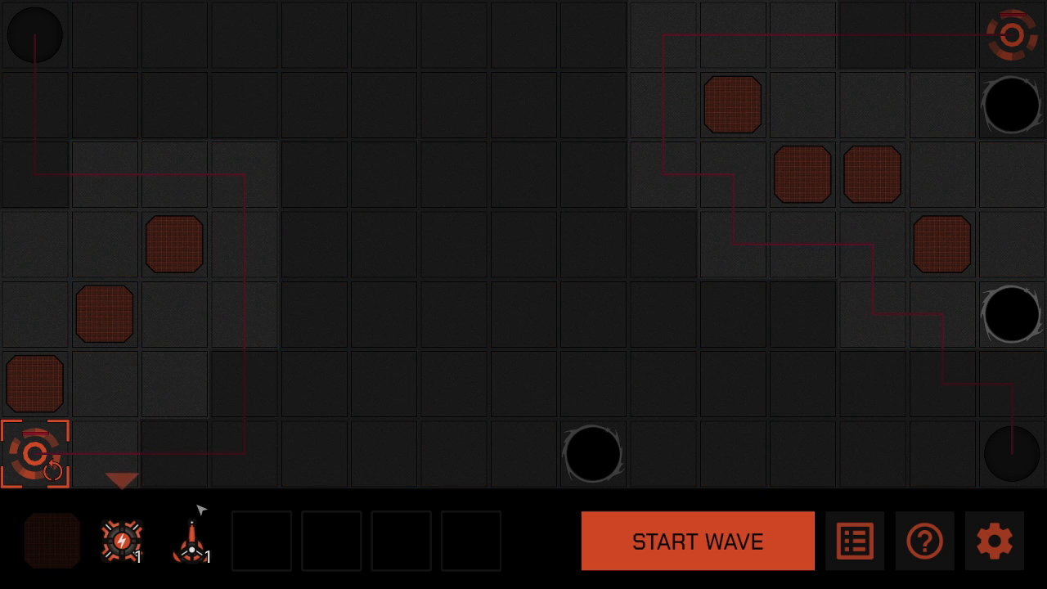
Step: Mount the lightning tower near the top-right core, ready the sniper, and start wave 1
left_click(731, 105)
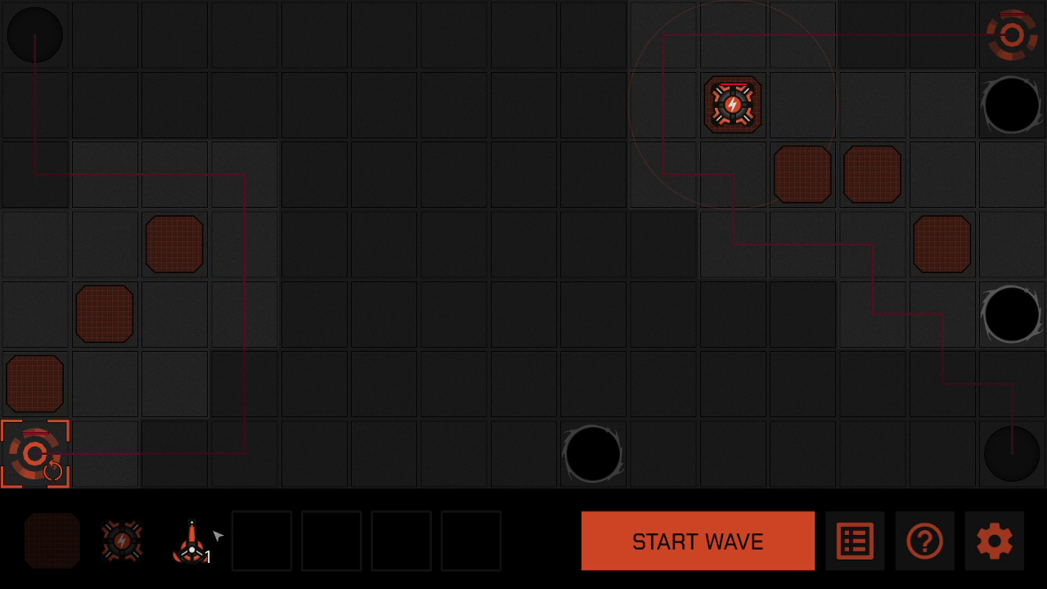
left_click(172, 241)
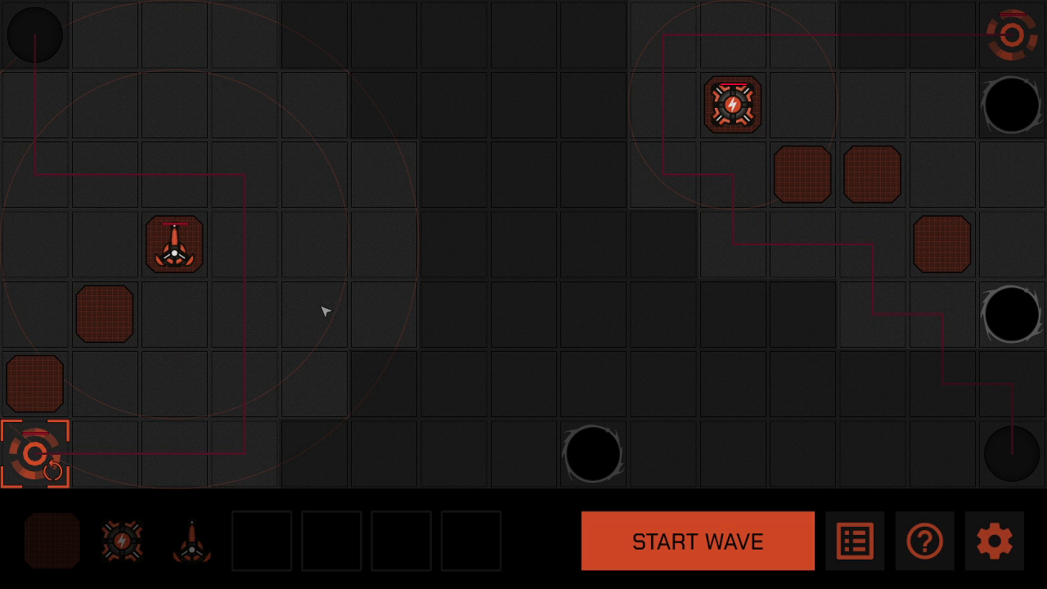
left_click(696, 541)
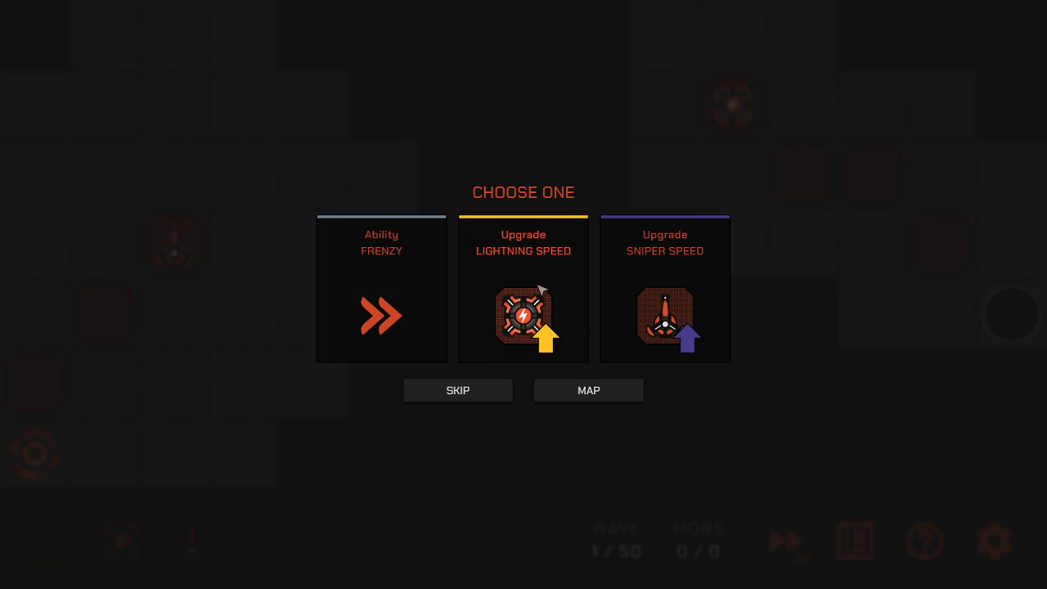
mouse_move(538, 295)
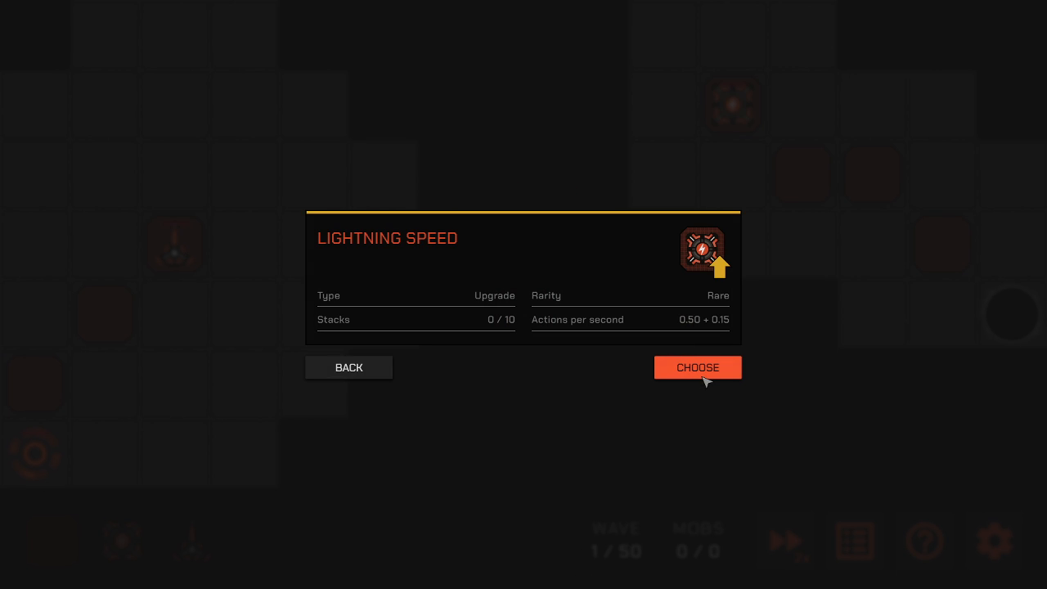
Step: Take the Lightning Speed upgrade and the Sniper Speed flawless bonus
left_click(696, 367)
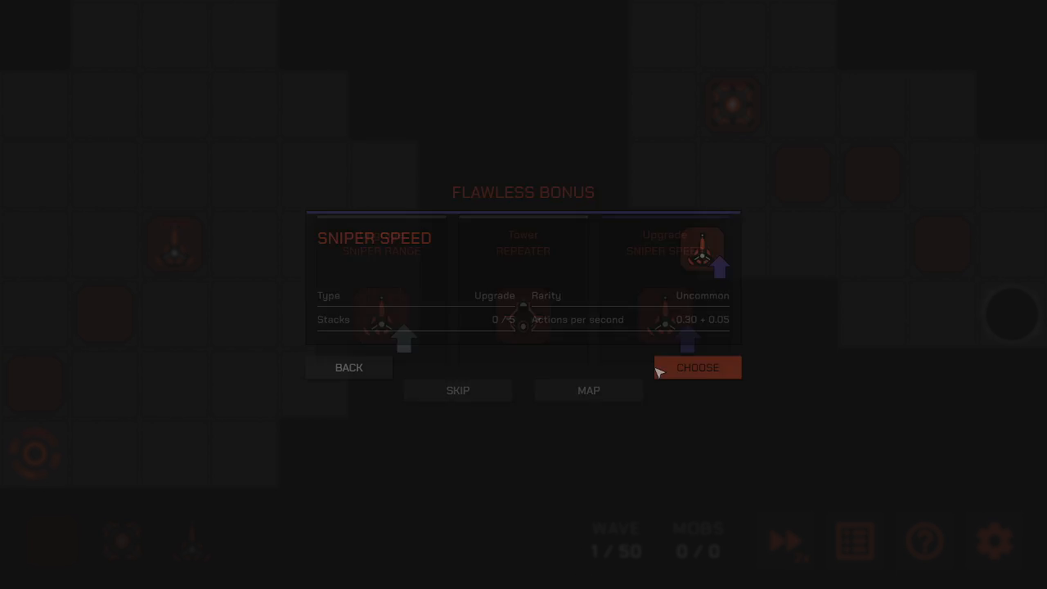
left_click(696, 367)
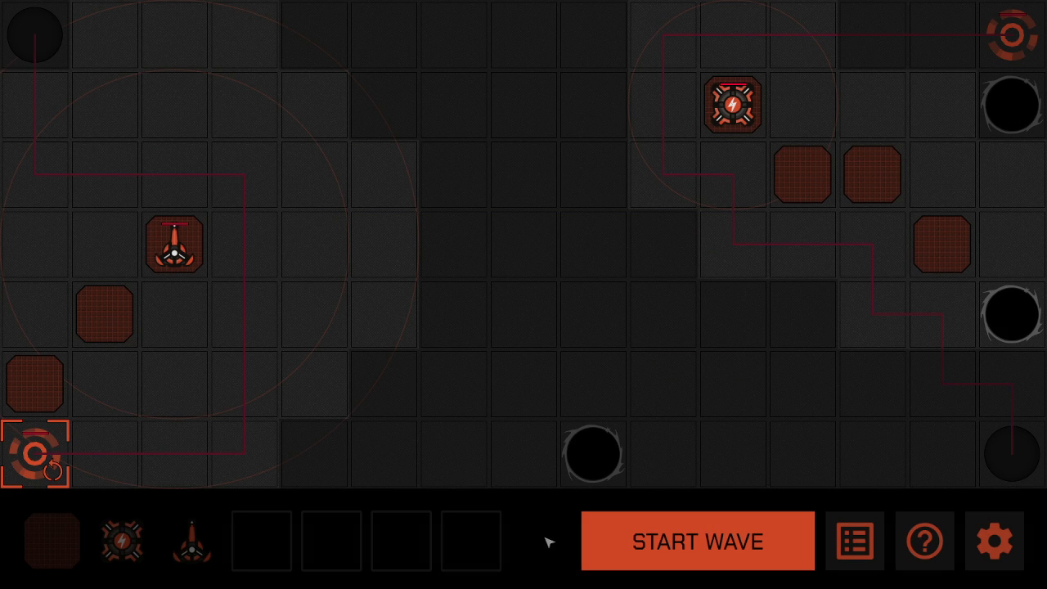
Step: Start the next wave, inspect Roll the Dice, then take the Sniper Speed upgrade
left_click(696, 540)
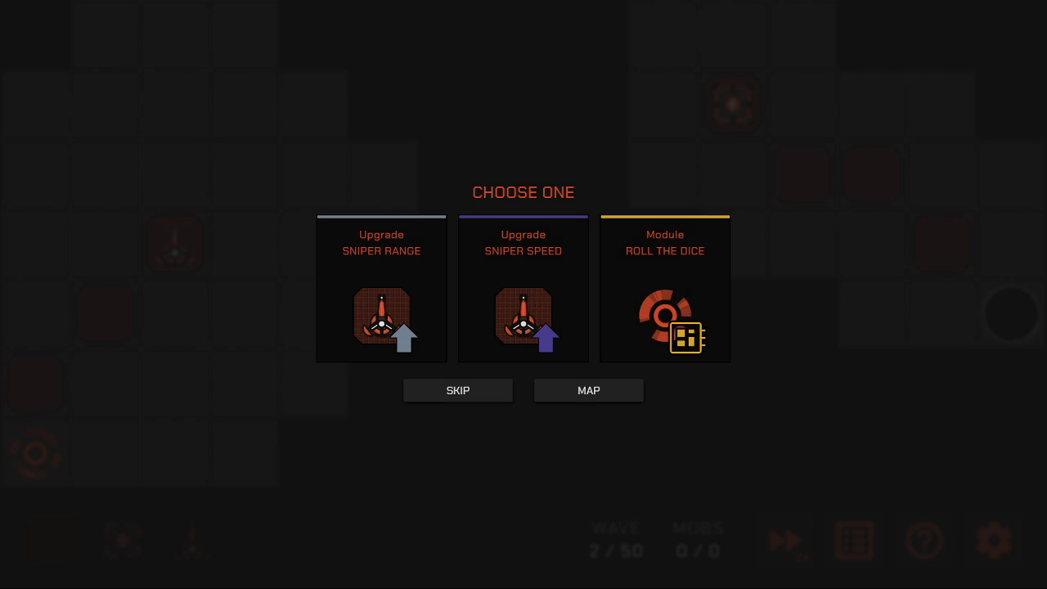
mouse_move(637, 299)
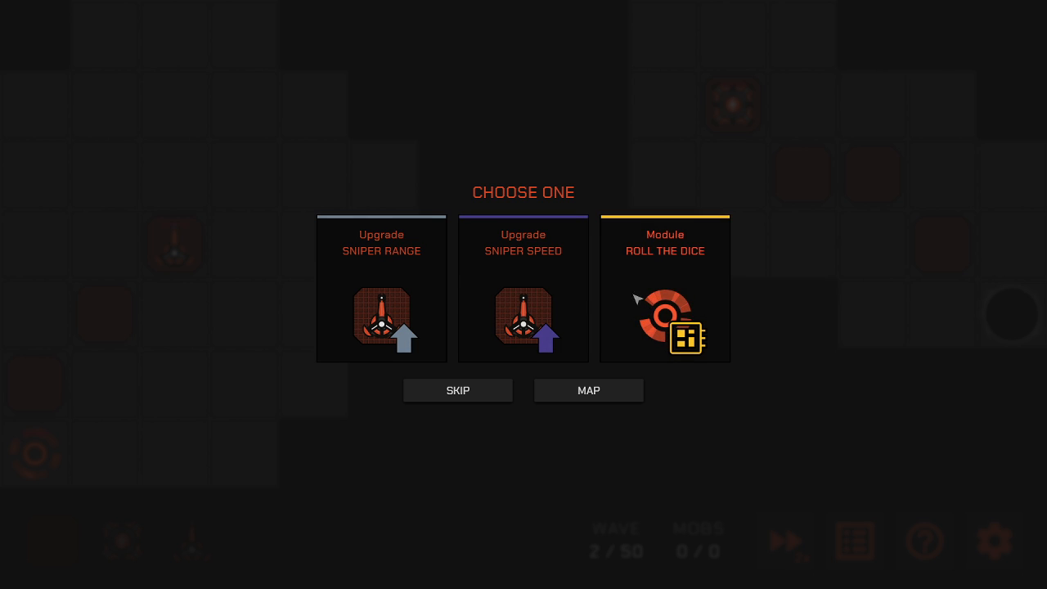
left_click(664, 289)
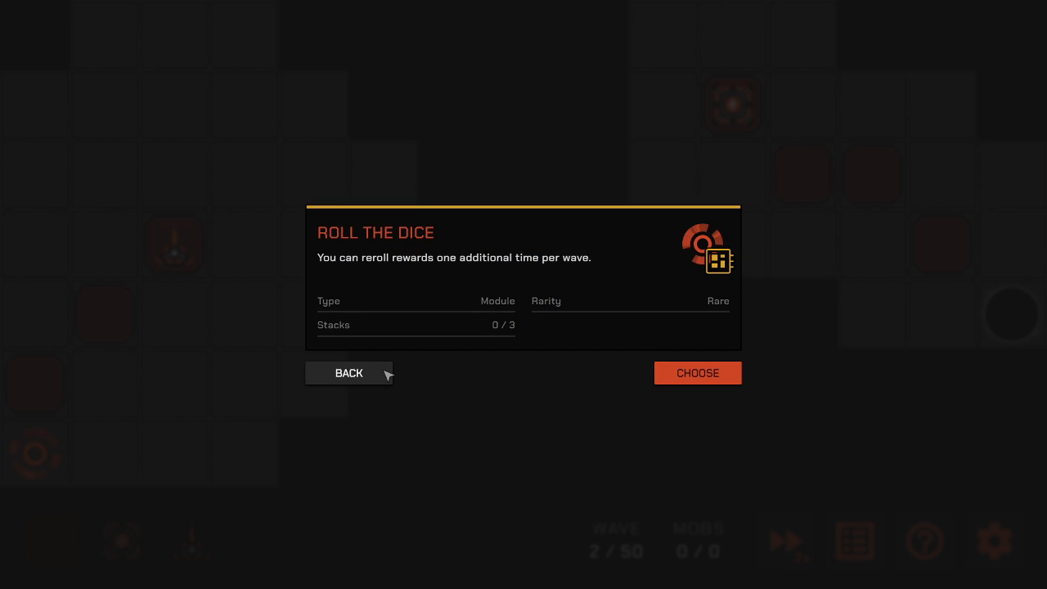
left_click(348, 373)
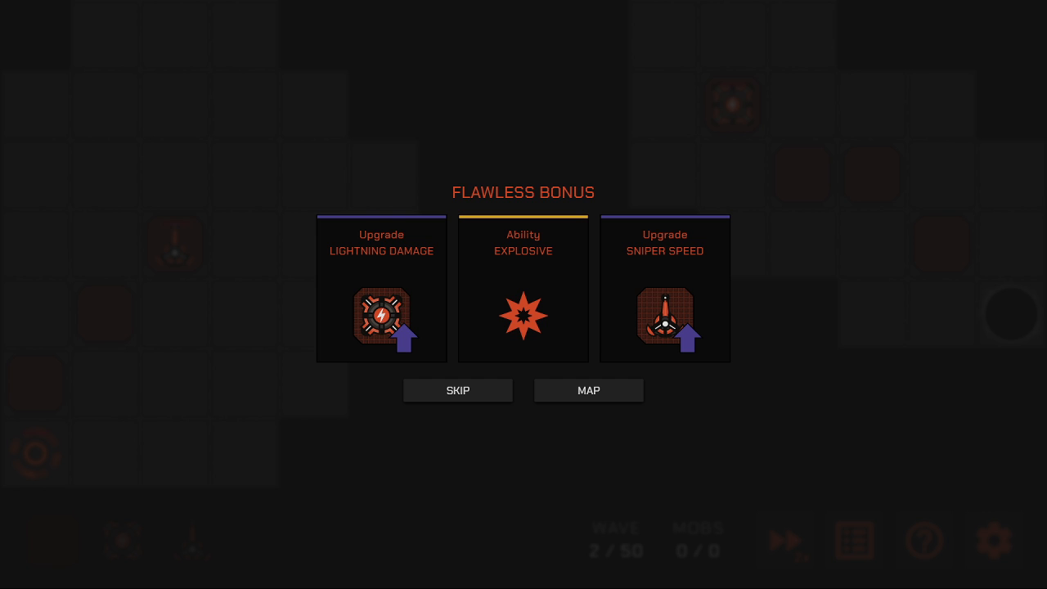
left_click(664, 290)
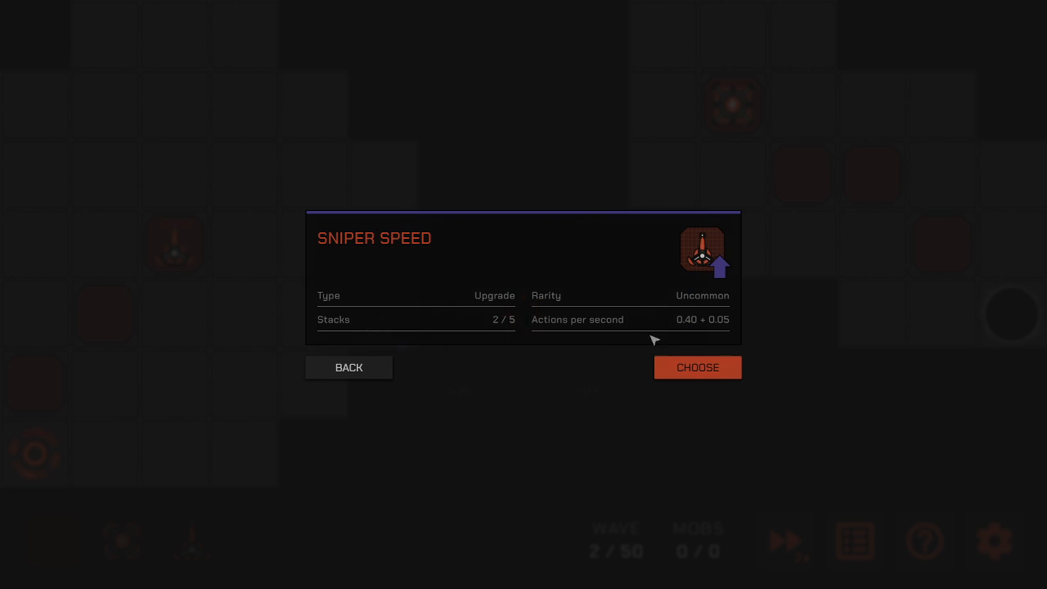
left_click(696, 366)
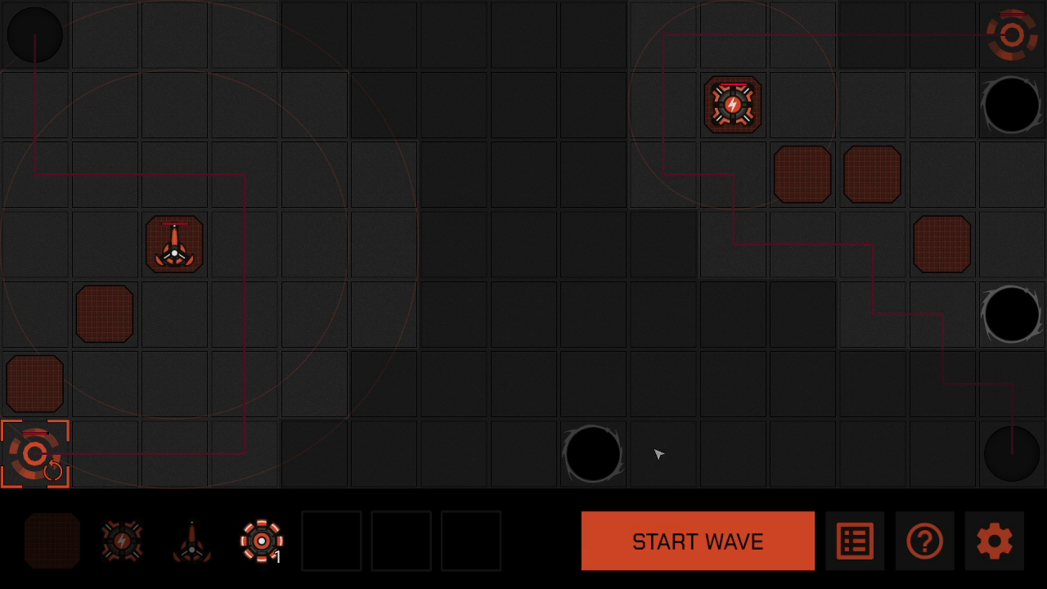
Step: Place the boomblaster by the left core, take Sloth Hack, and skip the next reward
left_click(697, 540)
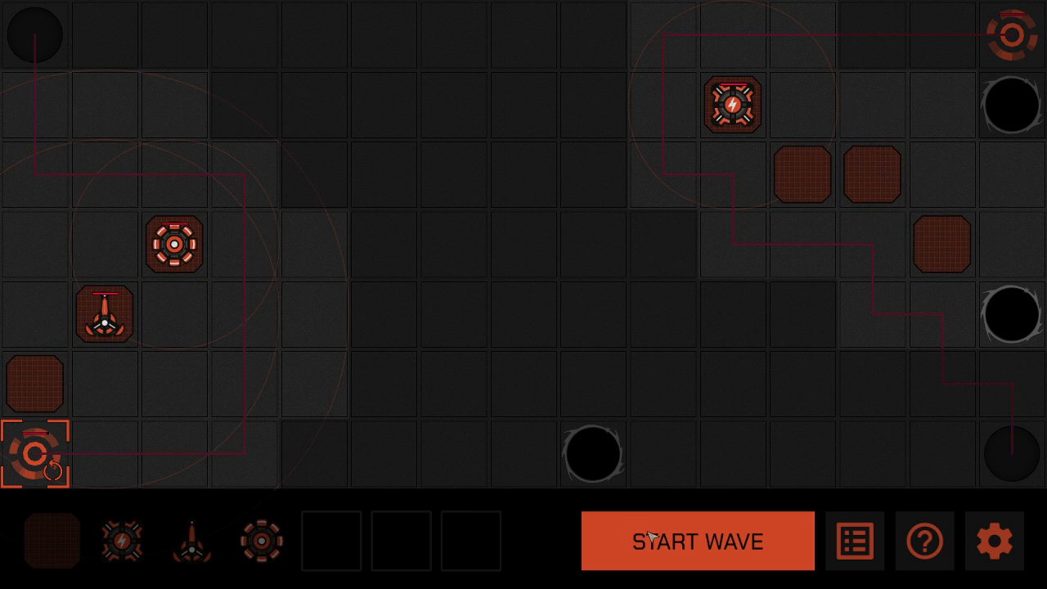
left_click(696, 540)
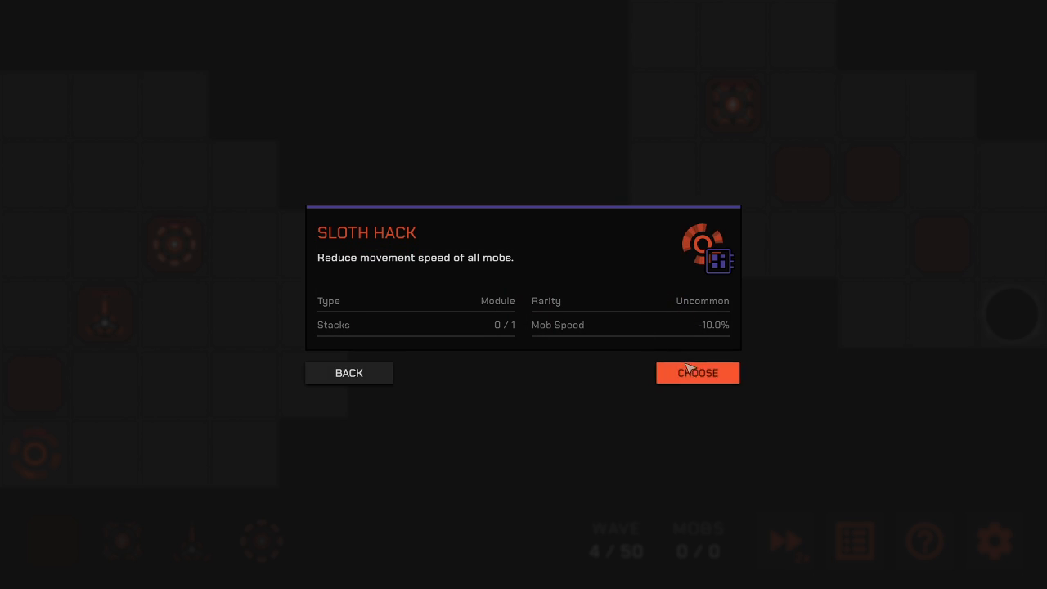
left_click(696, 373)
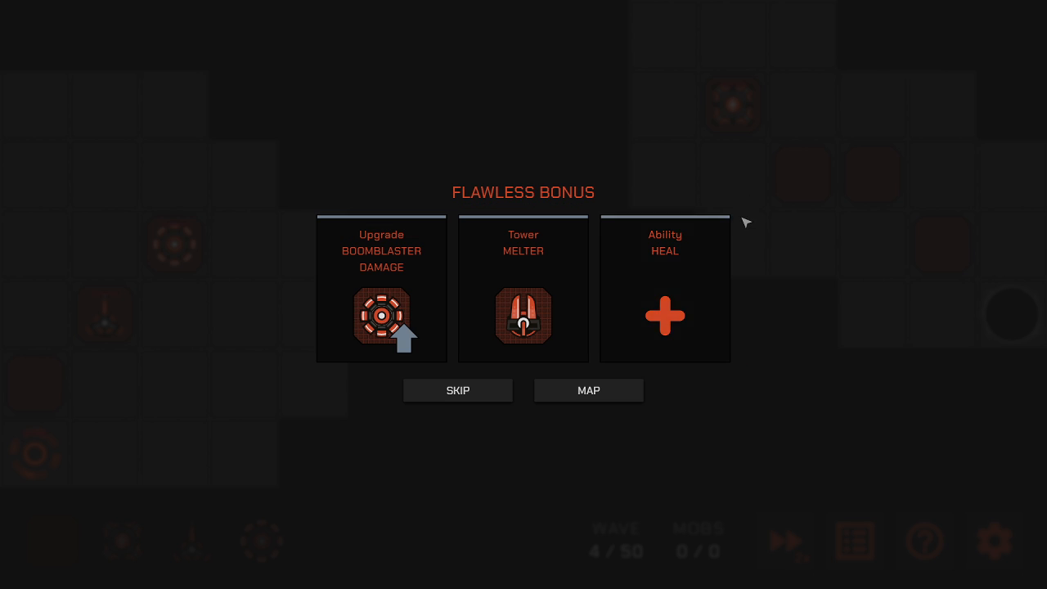
mouse_move(395, 278)
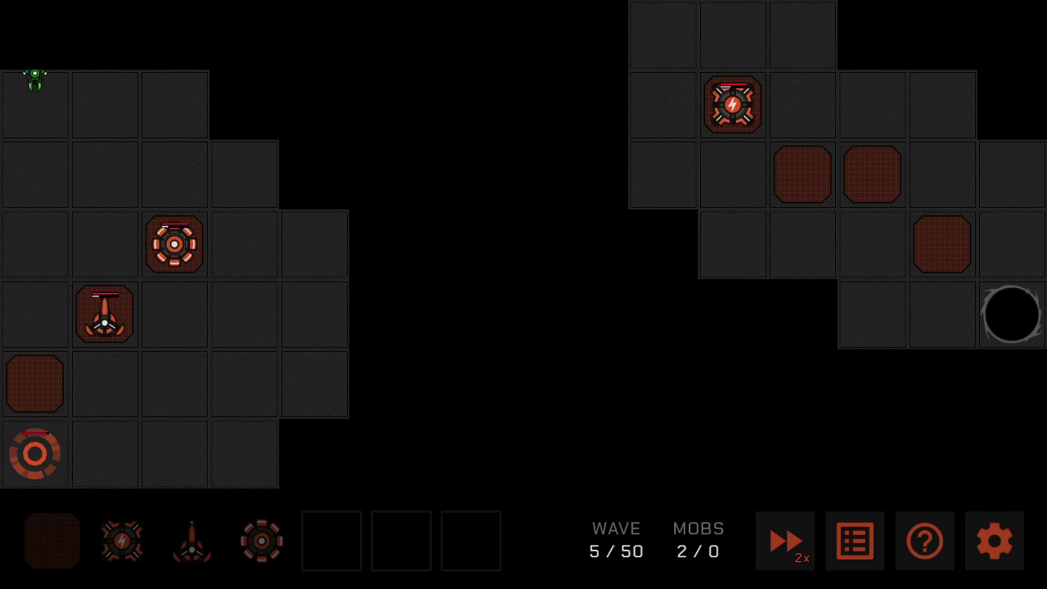
left_click(783, 540)
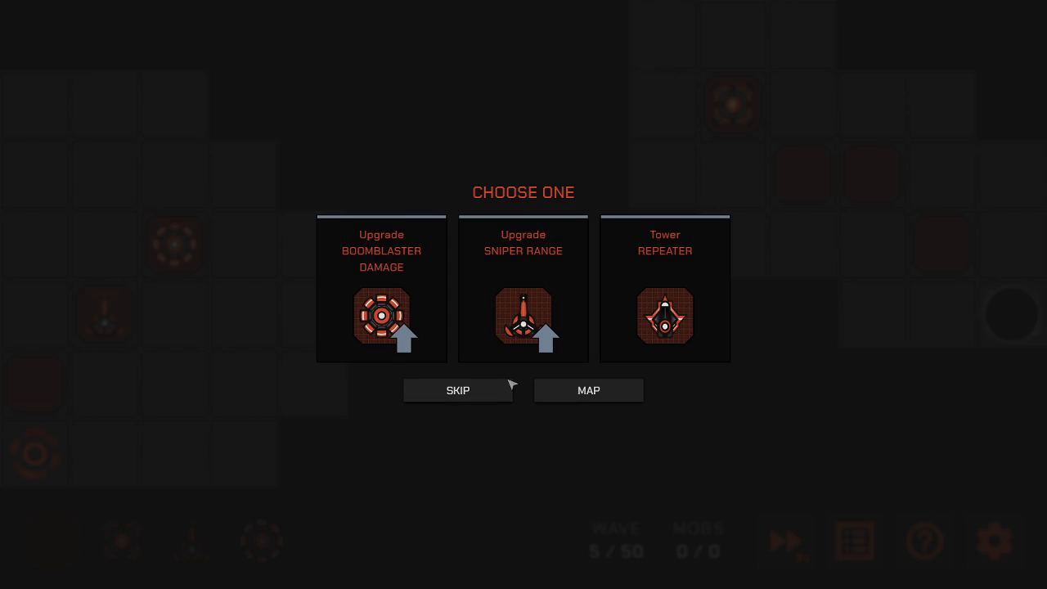
left_click(380, 288)
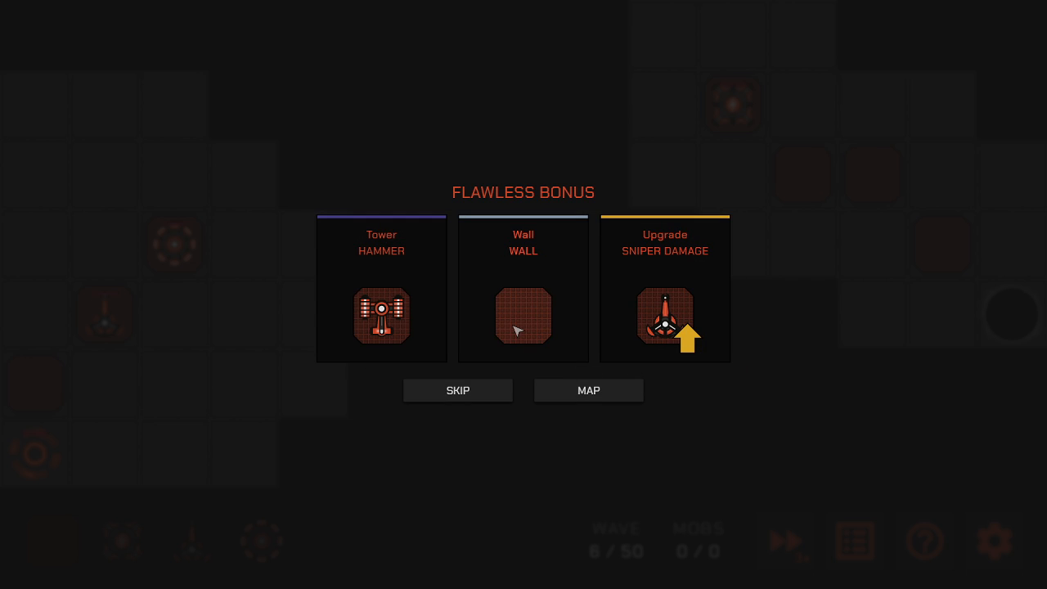
Step: Take the Wall bonus, shift the boomblaster one tile right, and place the sniper beside it
left_click(522, 317)
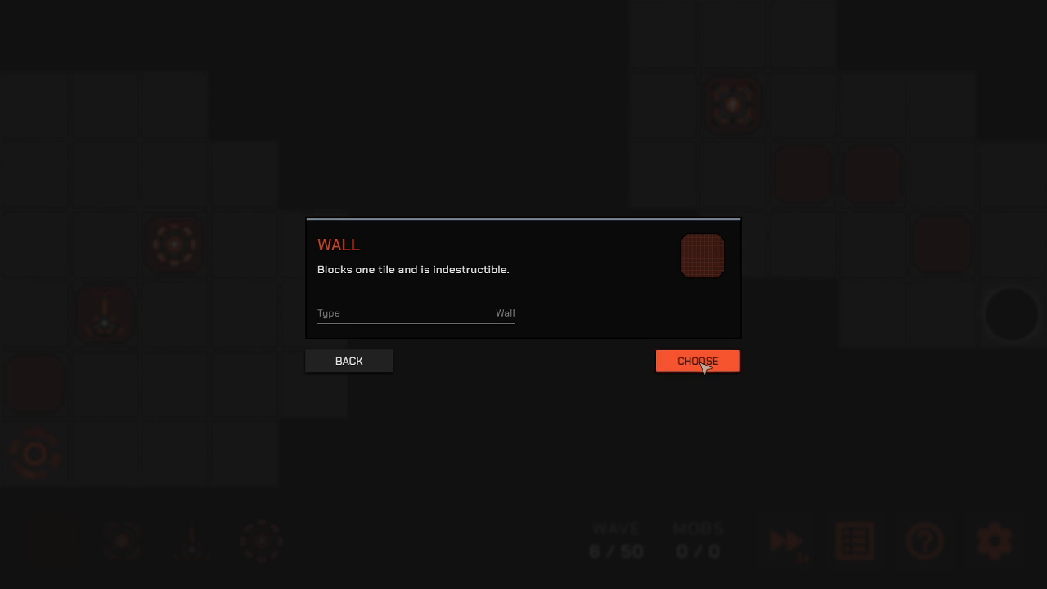
left_click(697, 360)
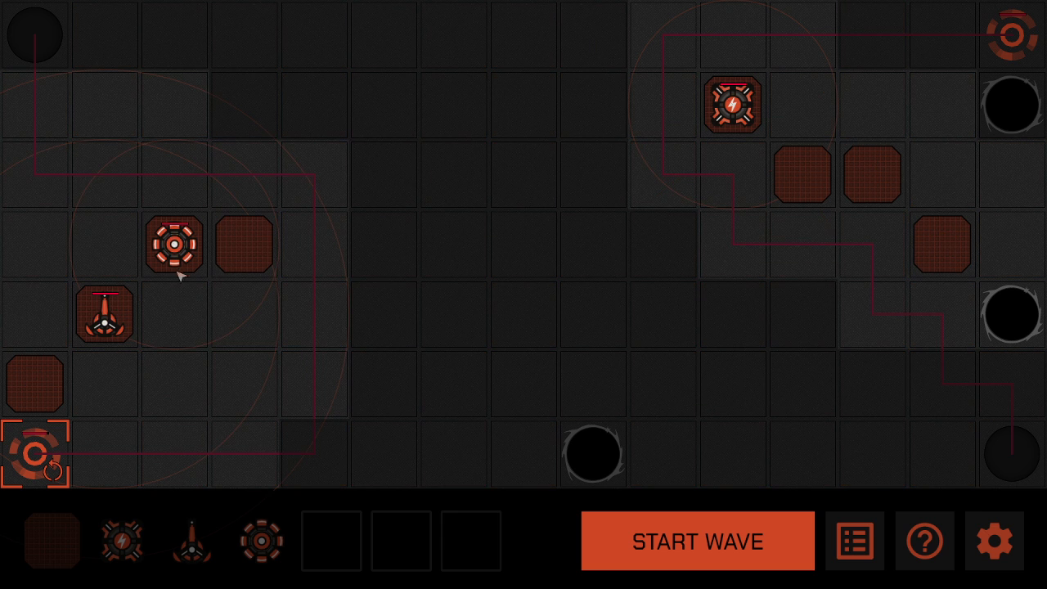
left_click_drag(174, 244, 244, 244)
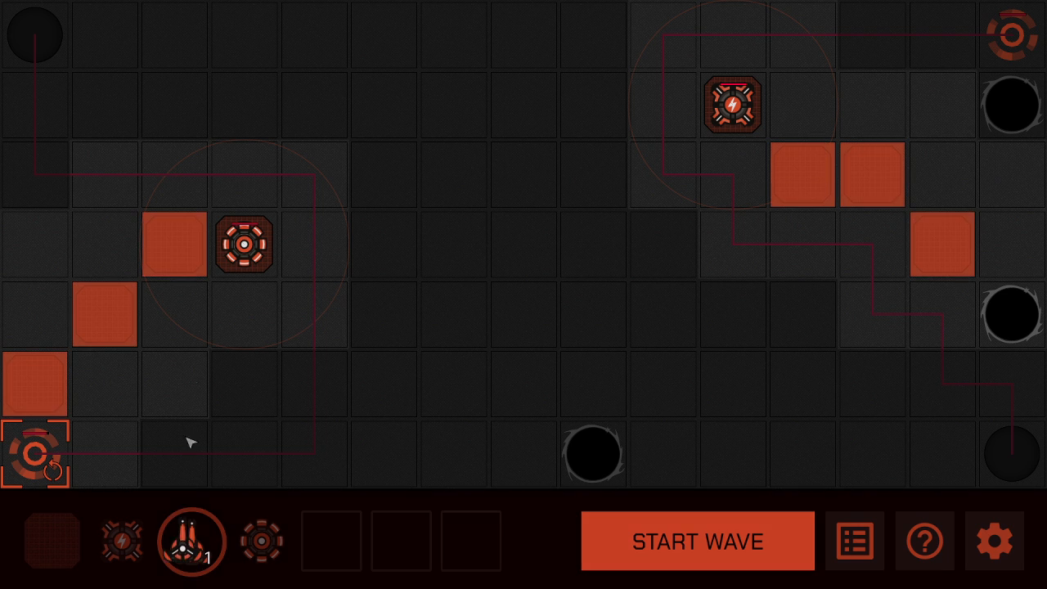
left_click(696, 541)
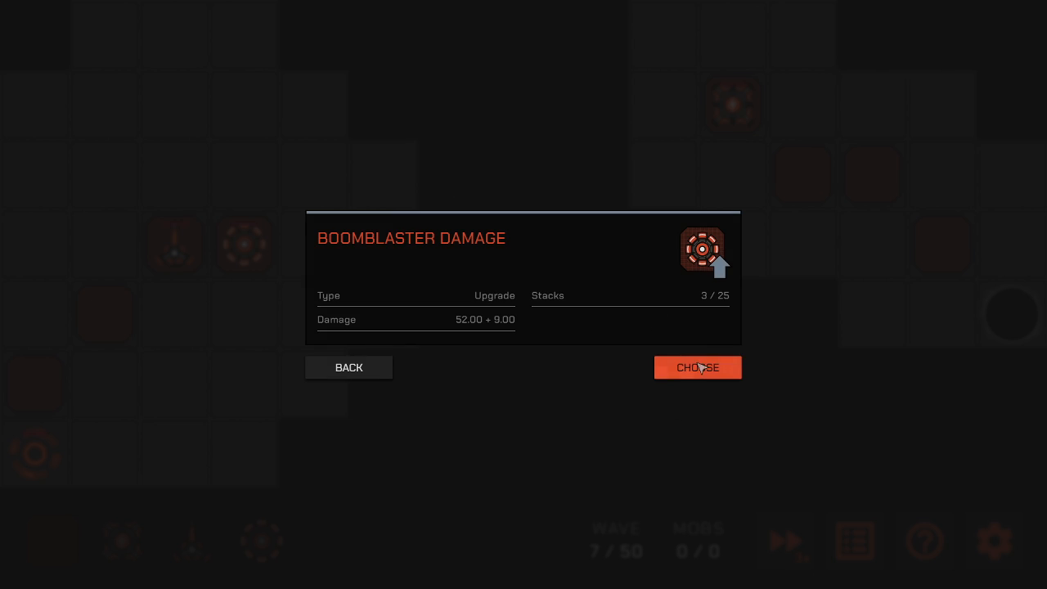
Step: Take the Boomblaster Damage upgrade and claim a wave 8 bonus reward
left_click(697, 368)
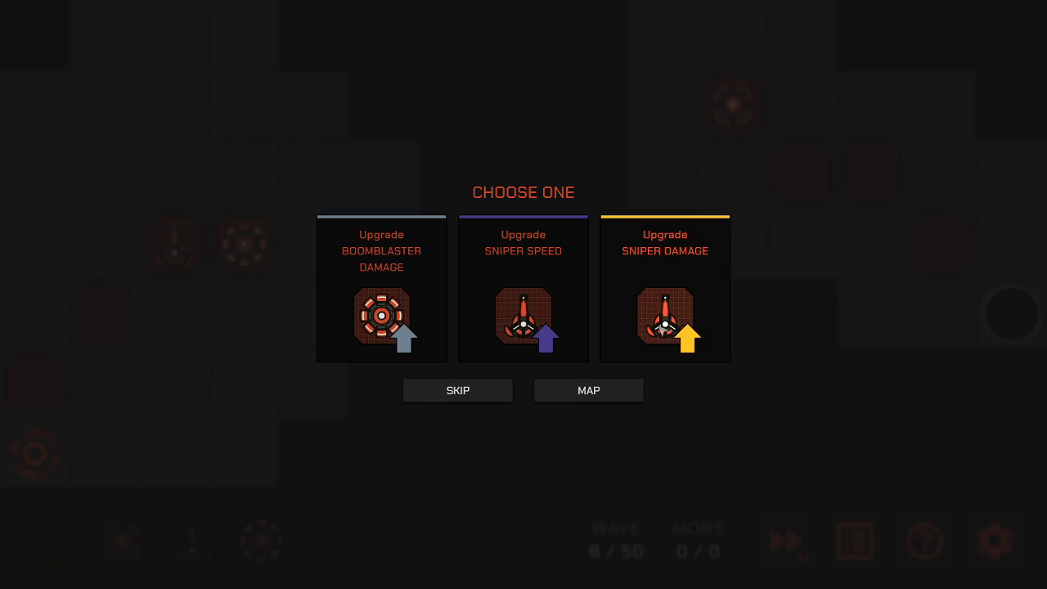
mouse_move(644, 322)
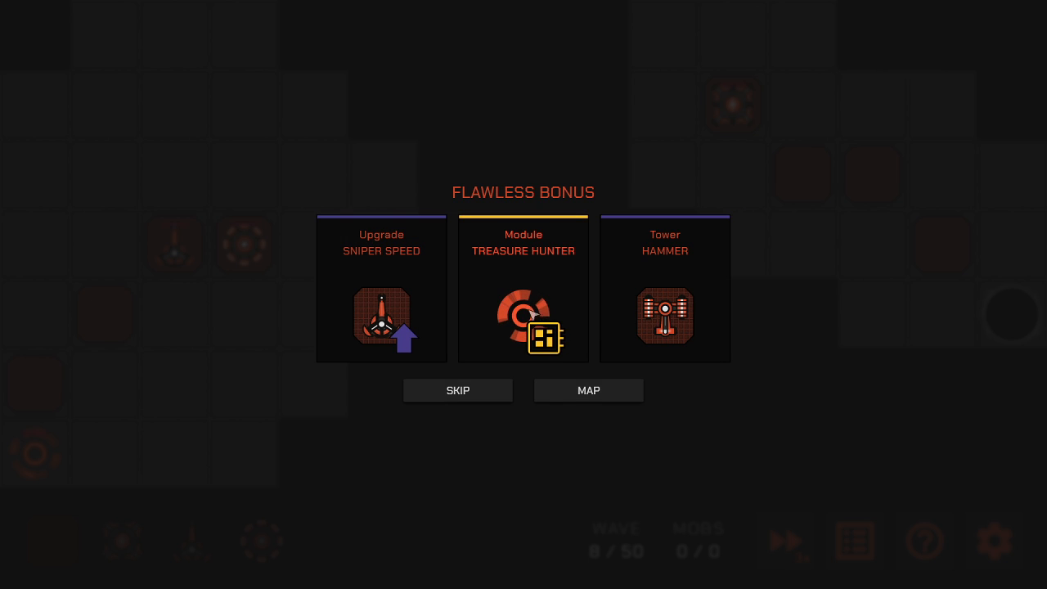
left_click(457, 390)
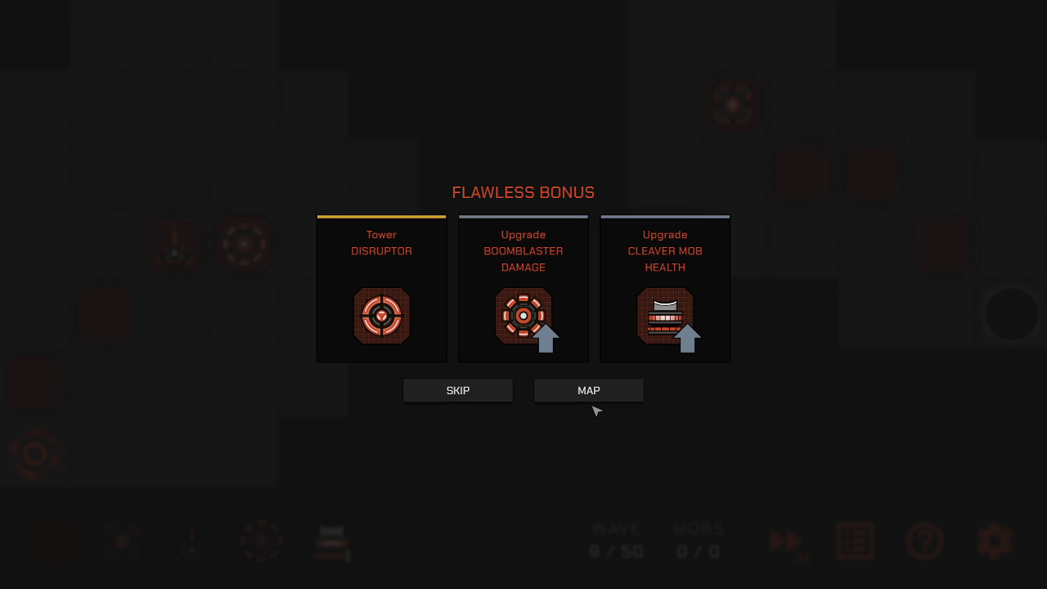
mouse_move(616, 303)
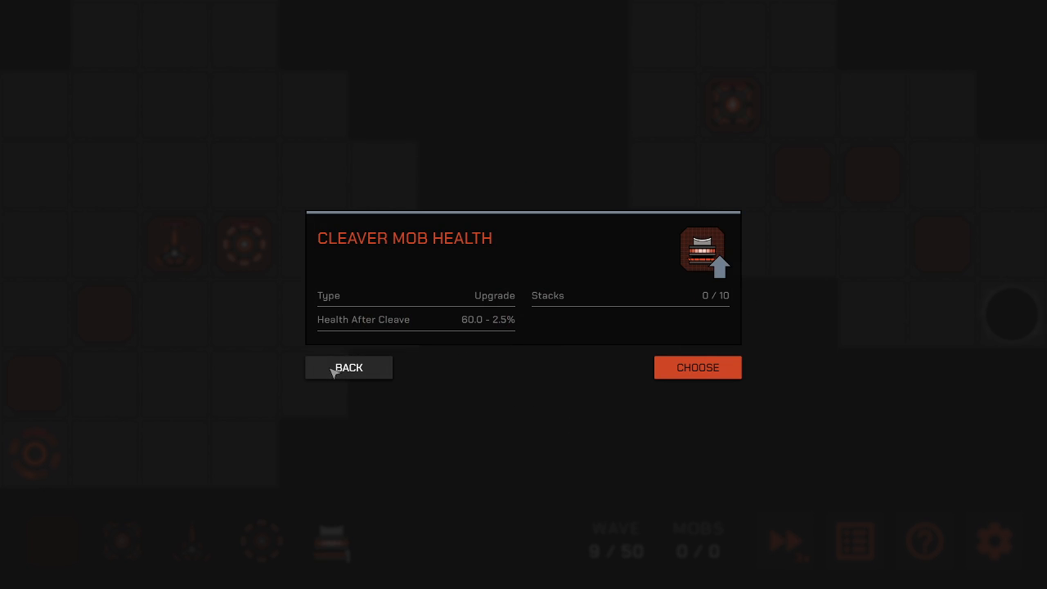
Step: Put the cleaver on a wall beside the lightning tower, then run the boss wave and the next wave
left_click(348, 366)
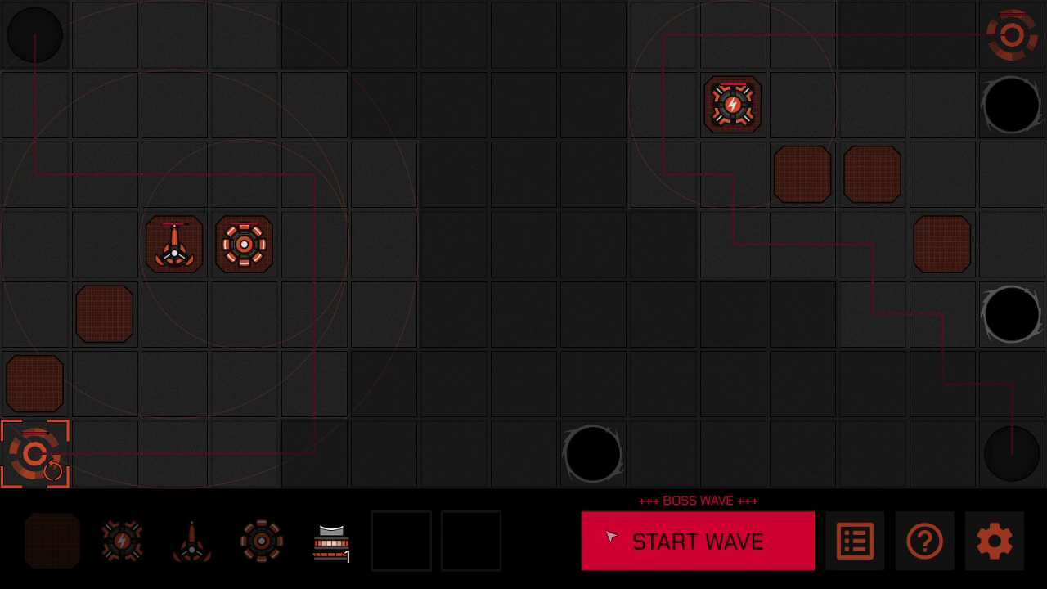
left_click(731, 254)
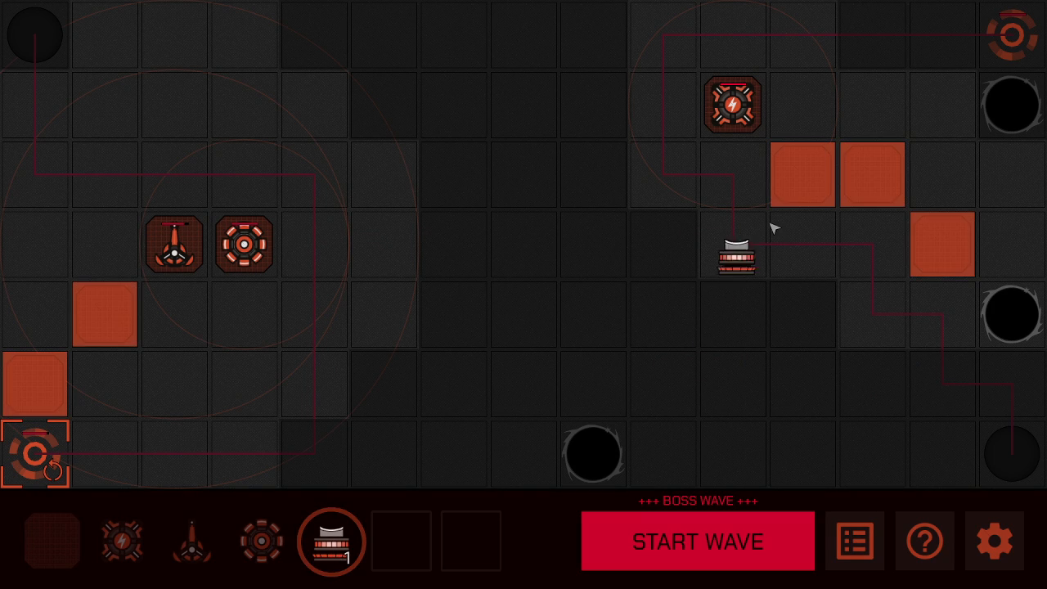
left_click(800, 174)
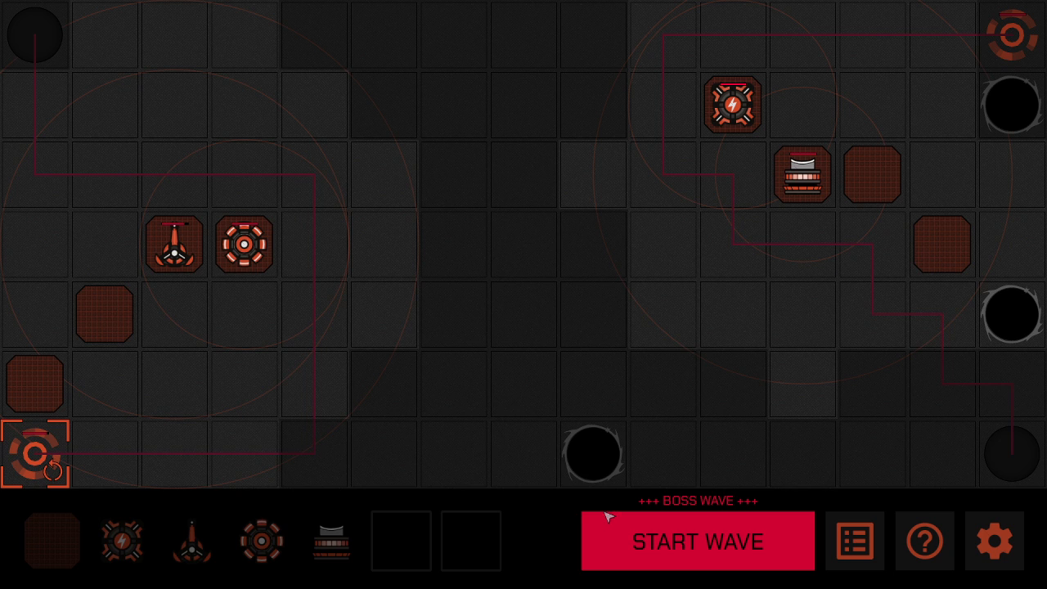
mouse_move(531, 478)
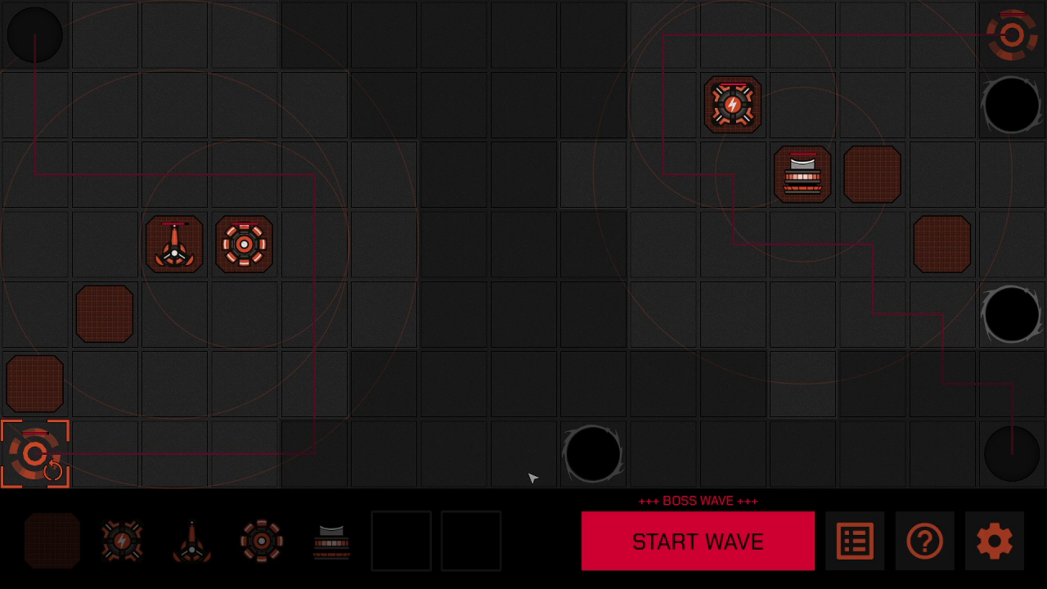
left_click(696, 541)
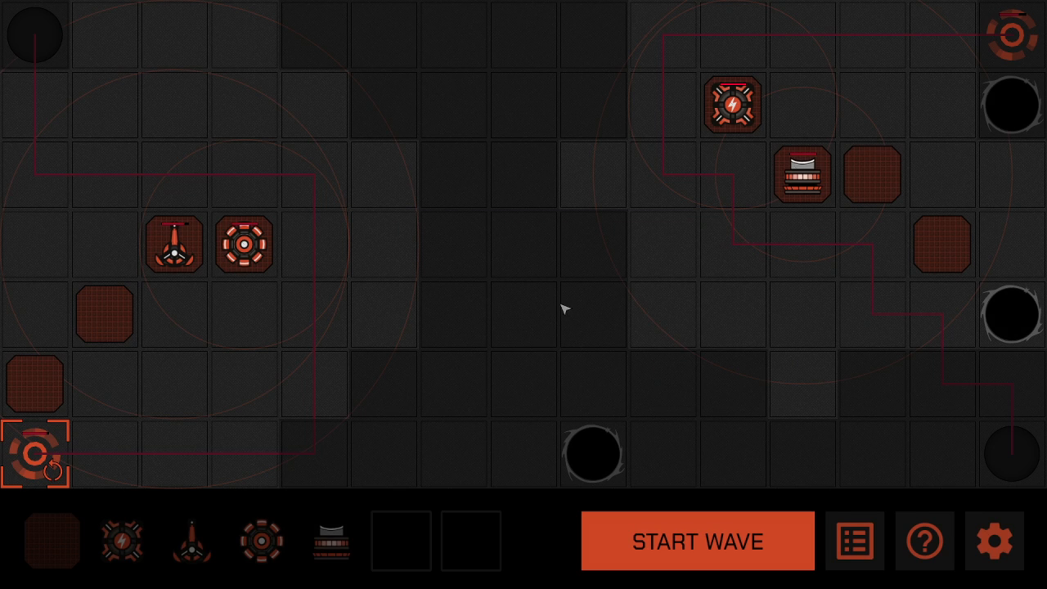
left_click(697, 541)
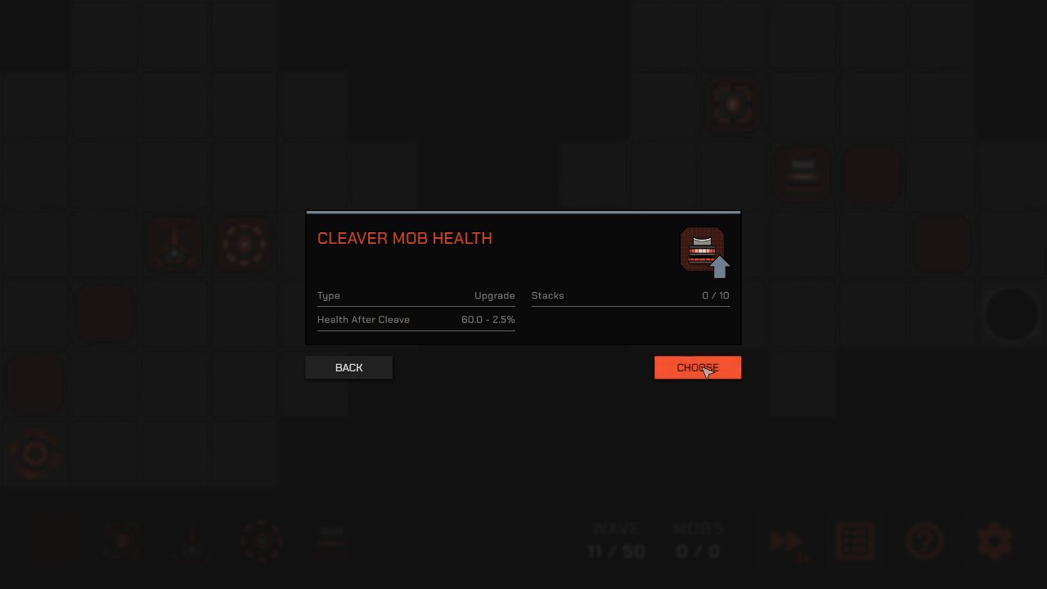
Step: Take the Cleaver Mob Health upgrade and start the next wave
left_click(696, 368)
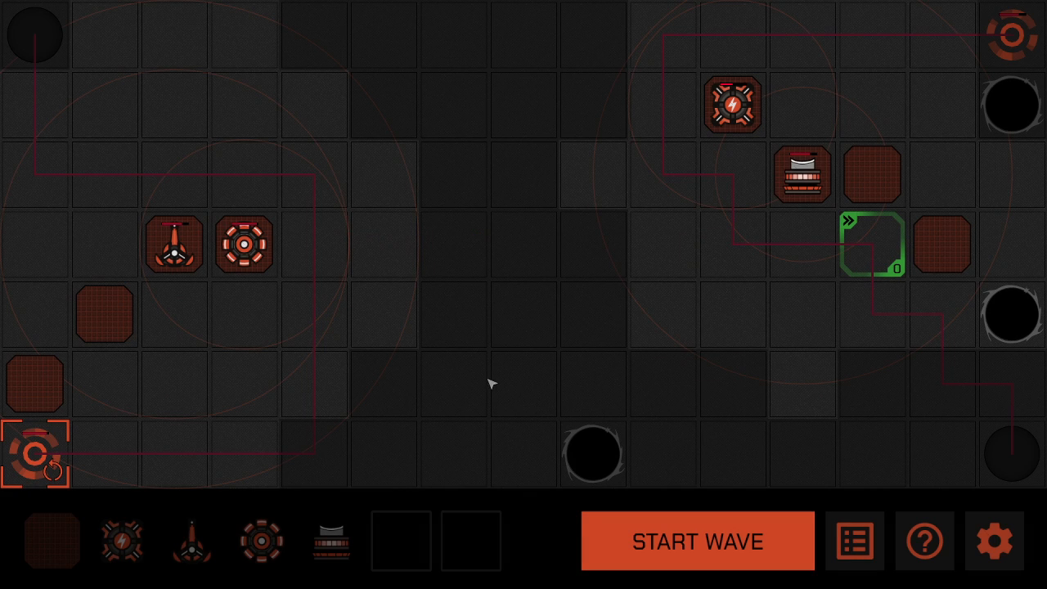
left_click(696, 541)
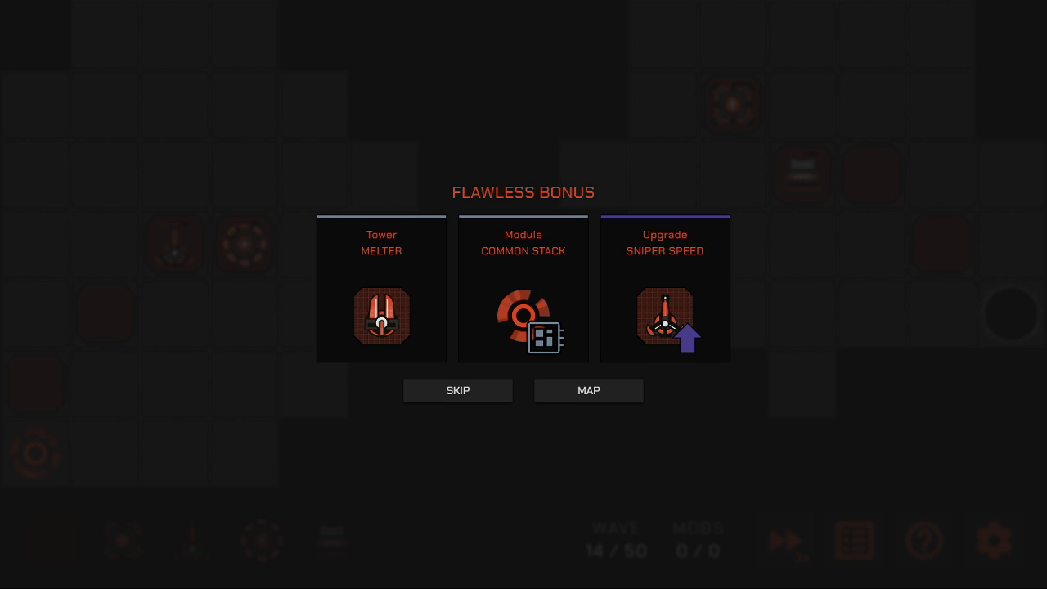
mouse_move(707, 298)
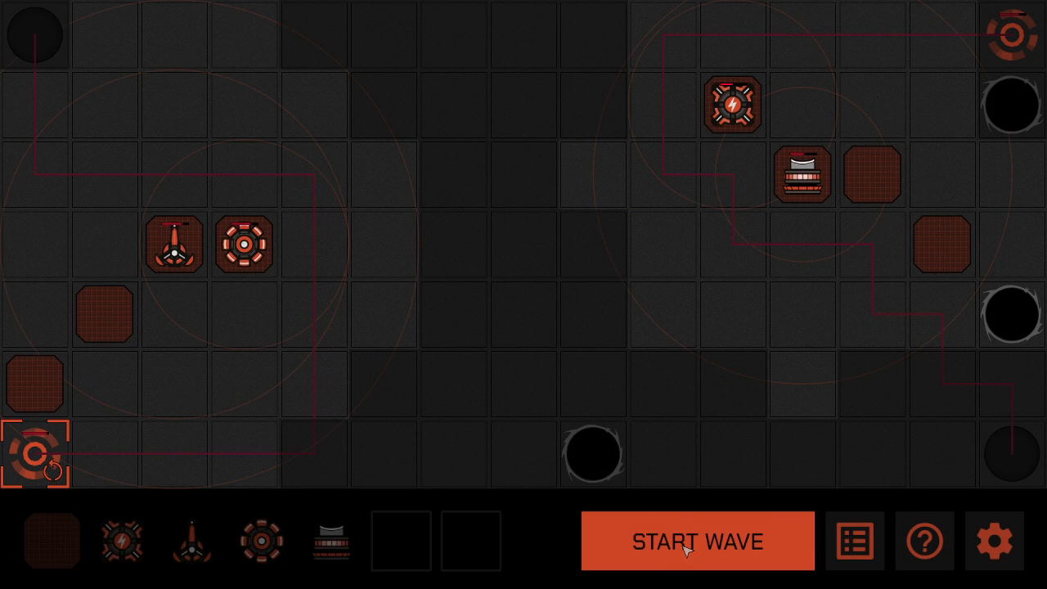
Step: Start two more waves, picking a reward from the offered choices in between
left_click(697, 541)
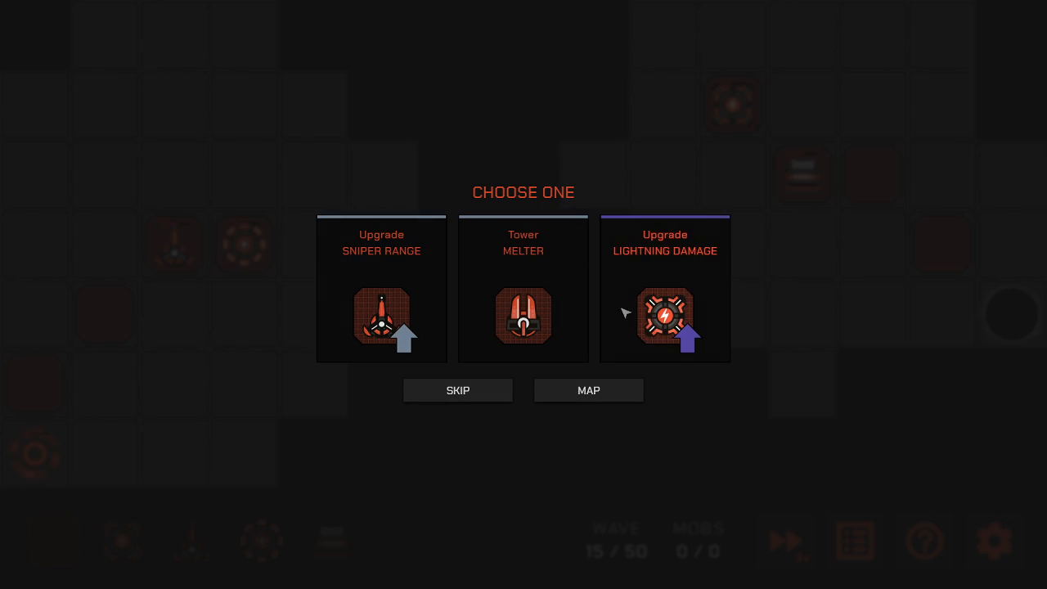
left_click(588, 390)
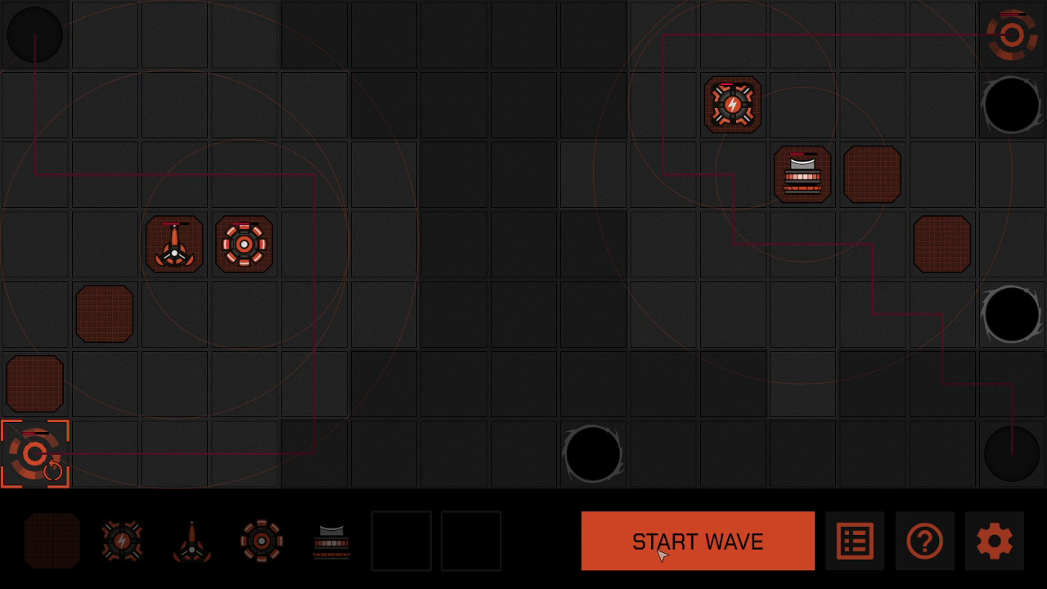
left_click(696, 540)
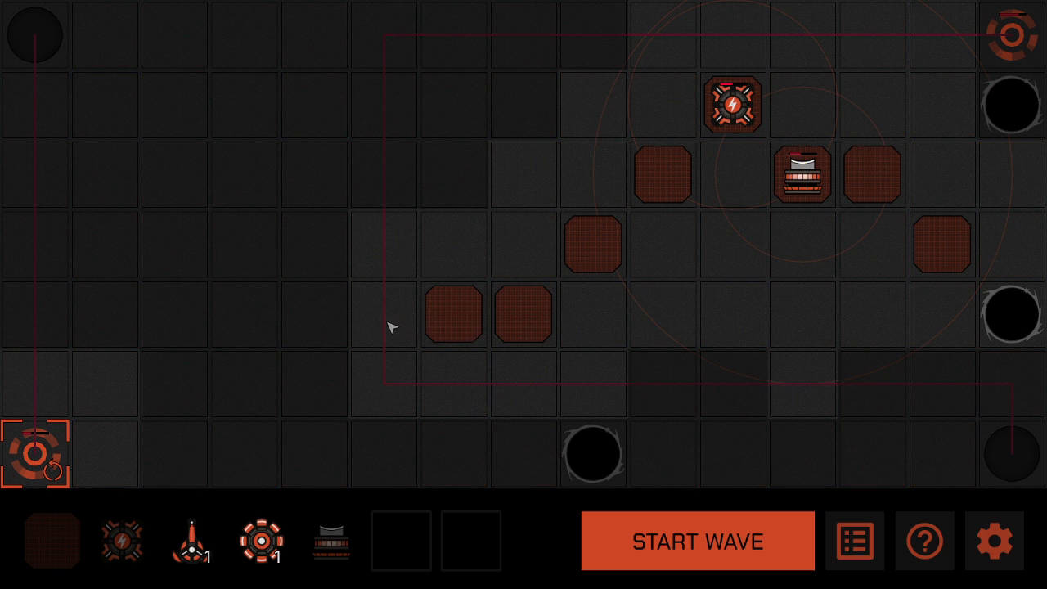
Step: Place the sniper on the central wall tile and start the next wave
left_click(592, 243)
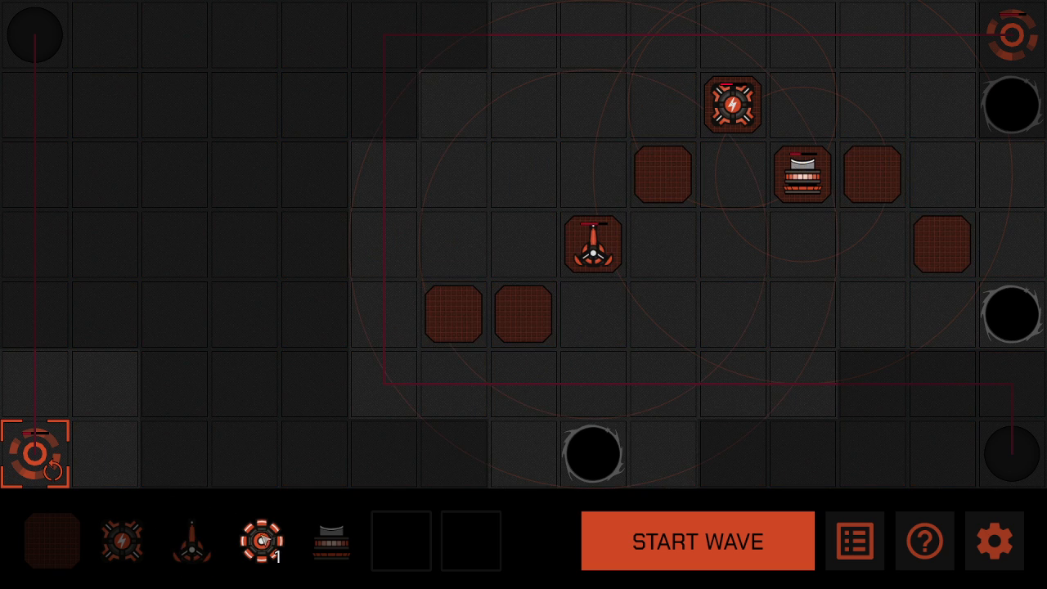
left_click(696, 540)
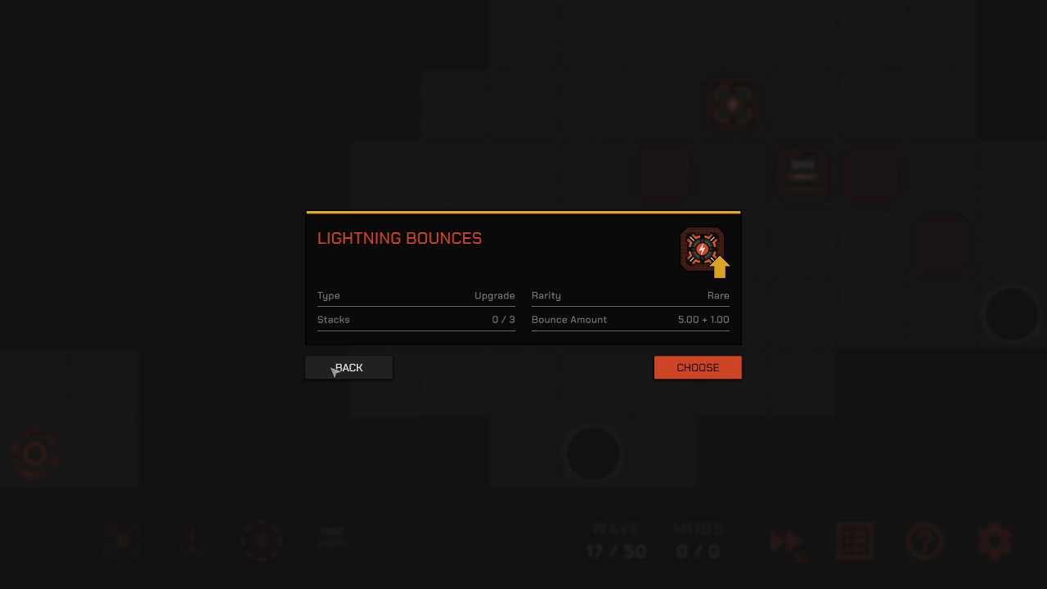
Step: Decline Lightning Bounces, add a path-lengthening wall, start the wave, and choose the Quicken module
left_click(349, 367)
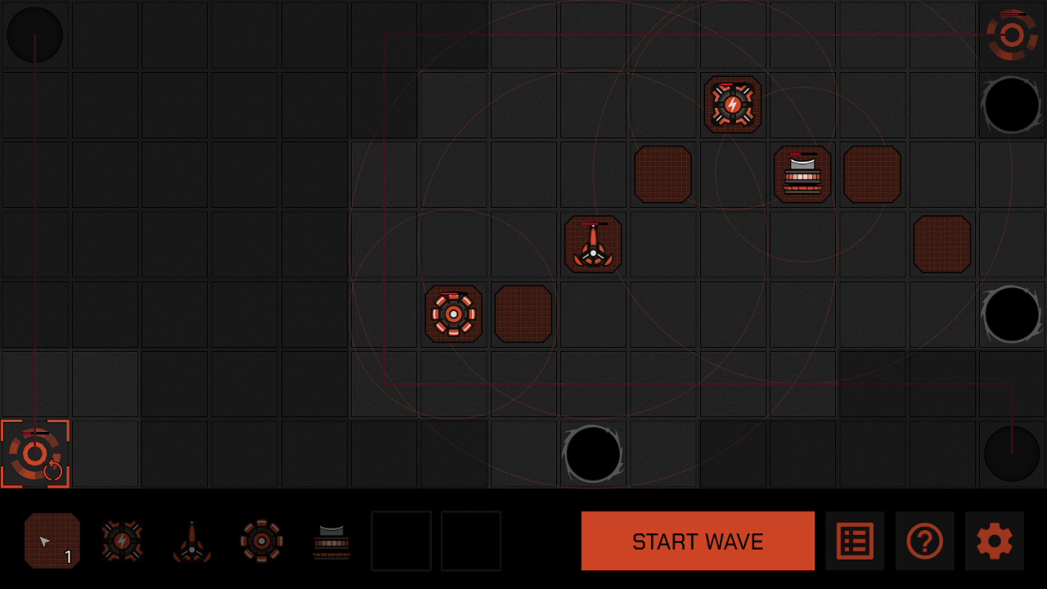
left_click(384, 171)
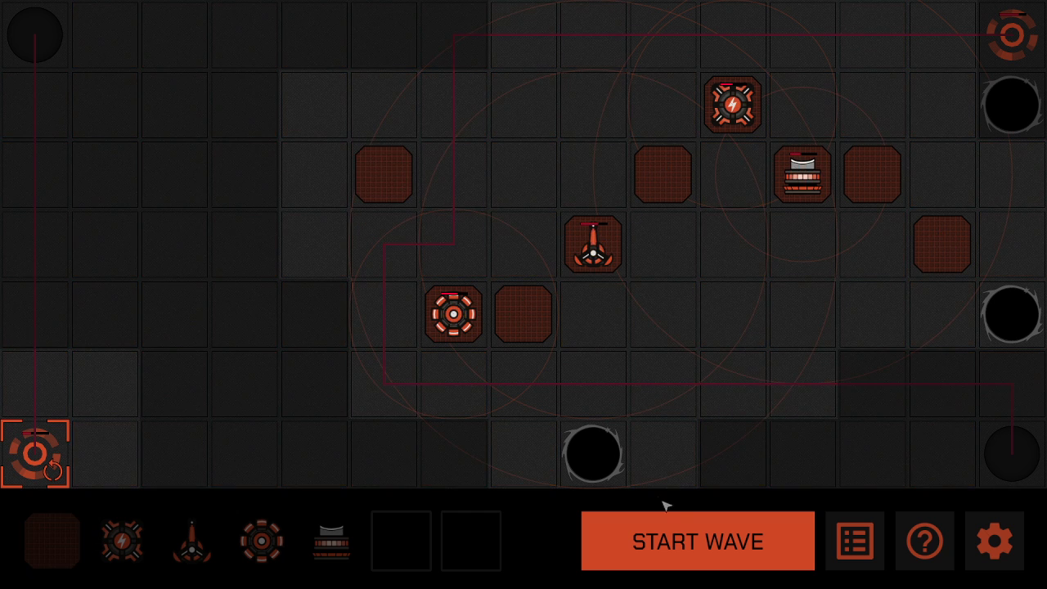
left_click(696, 541)
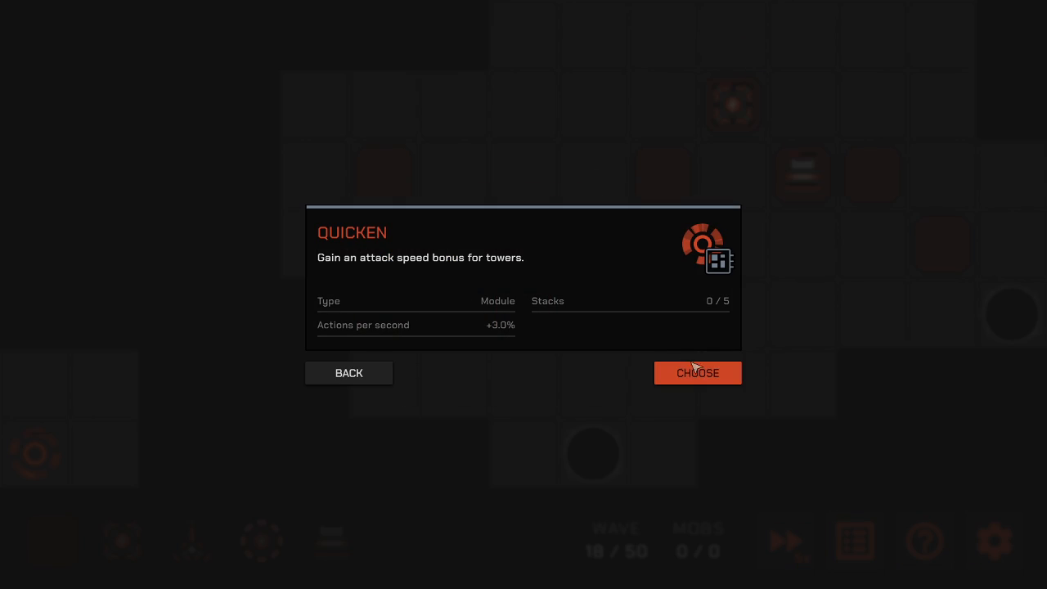
left_click(697, 373)
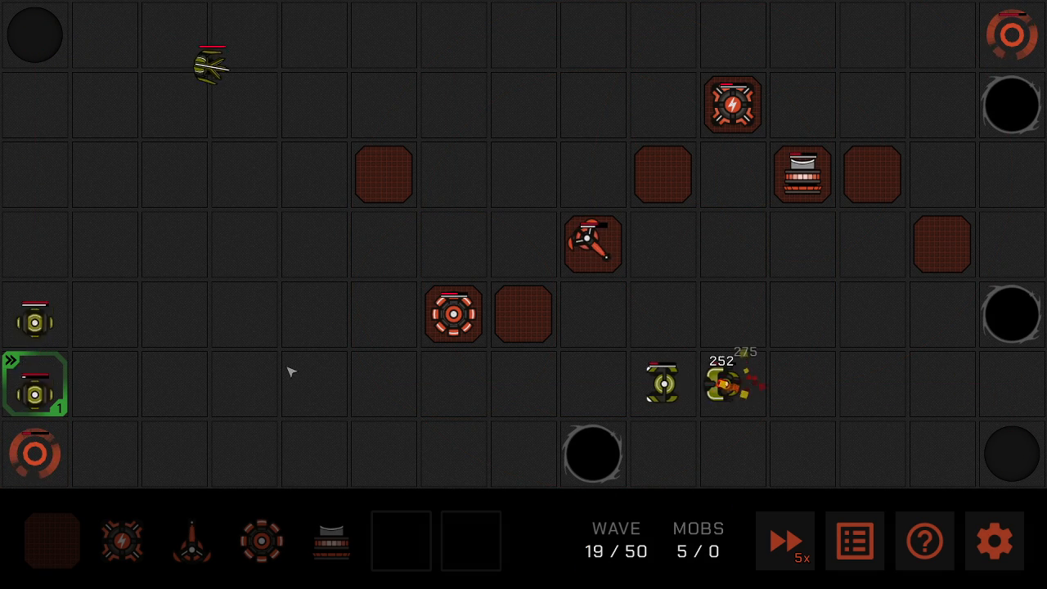